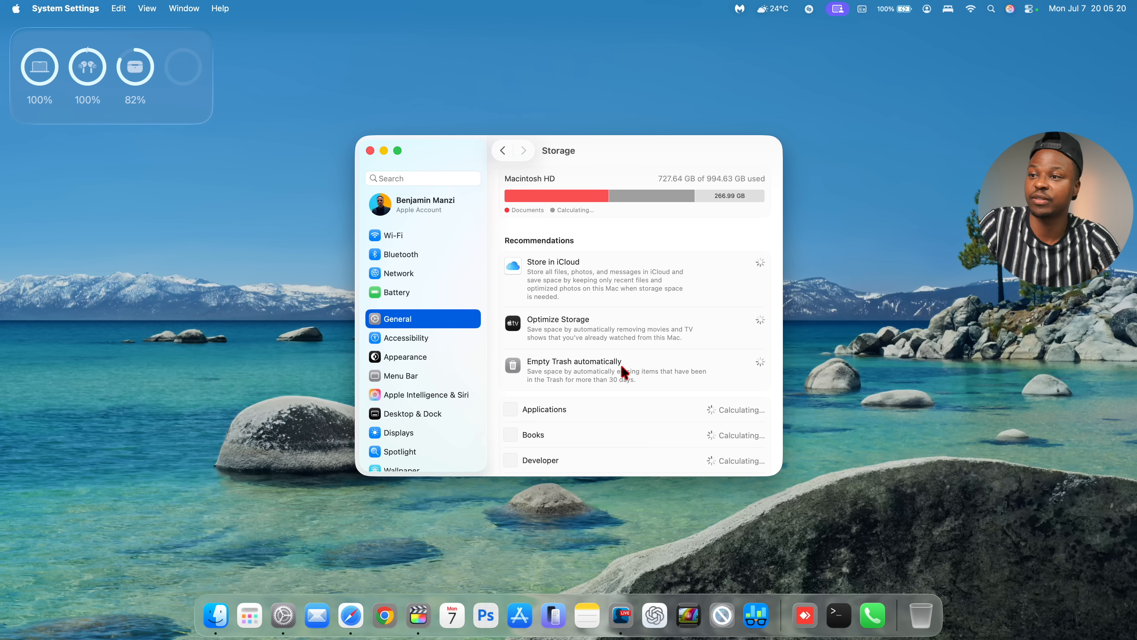
{"action": "mouse_move", "coordinate": [695, 271]}
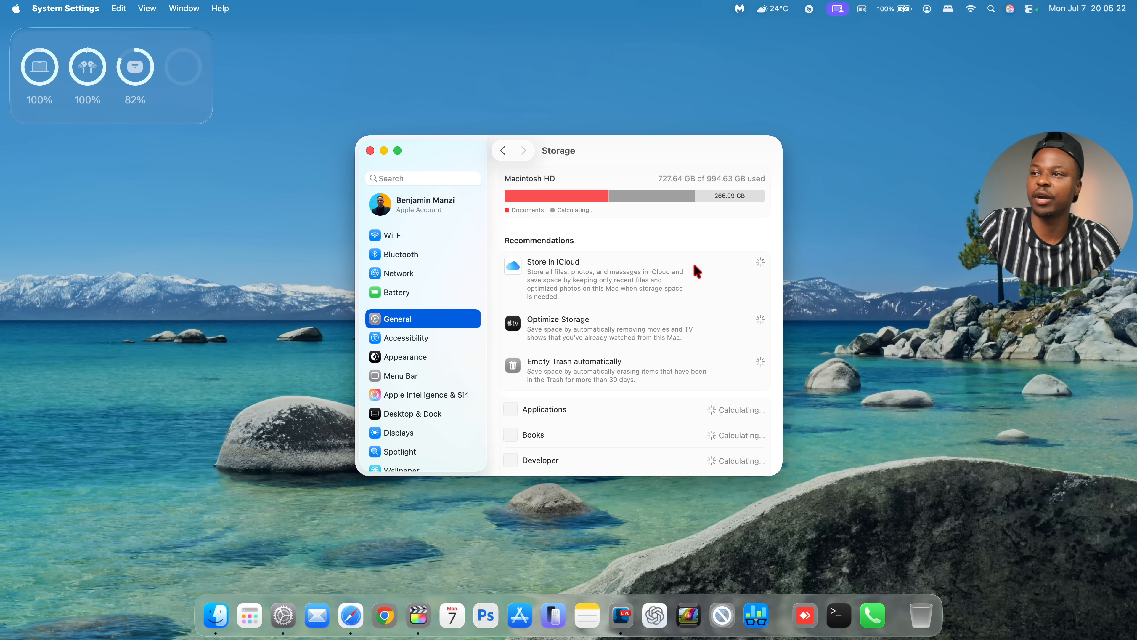
Step: View the macOS storage details showing 24.82 GB used, about 15 GB by Apple Intelligence, then dismiss them
{"action": "scroll", "scroll_direction": "down", "scroll_amount": 3}
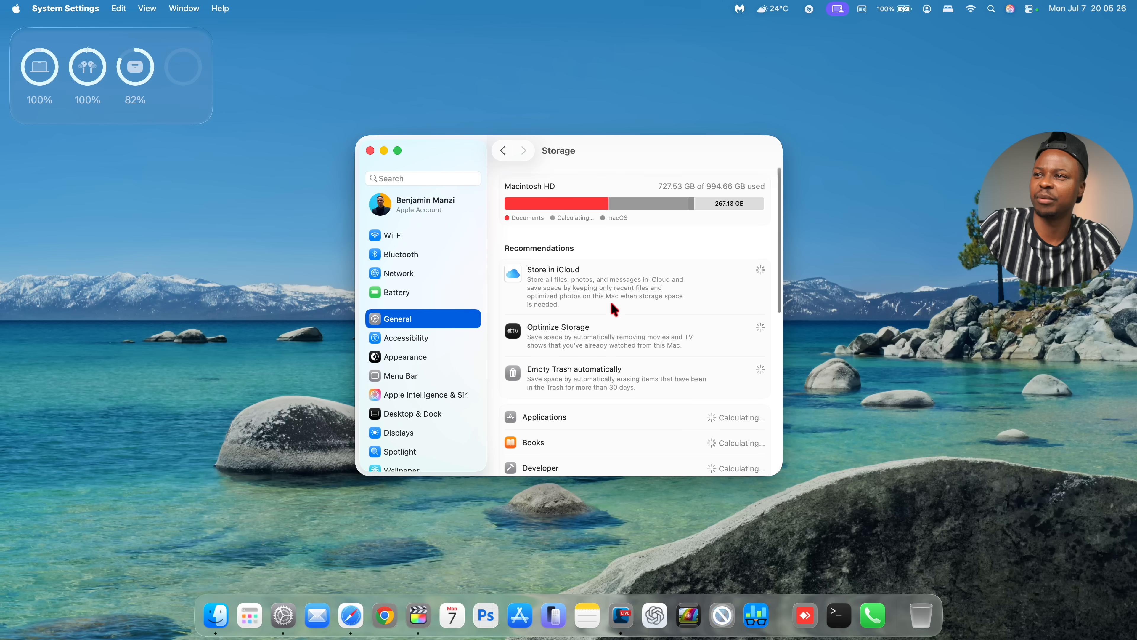
{"action": "scroll", "scroll_direction": "down", "scroll_amount": 3}
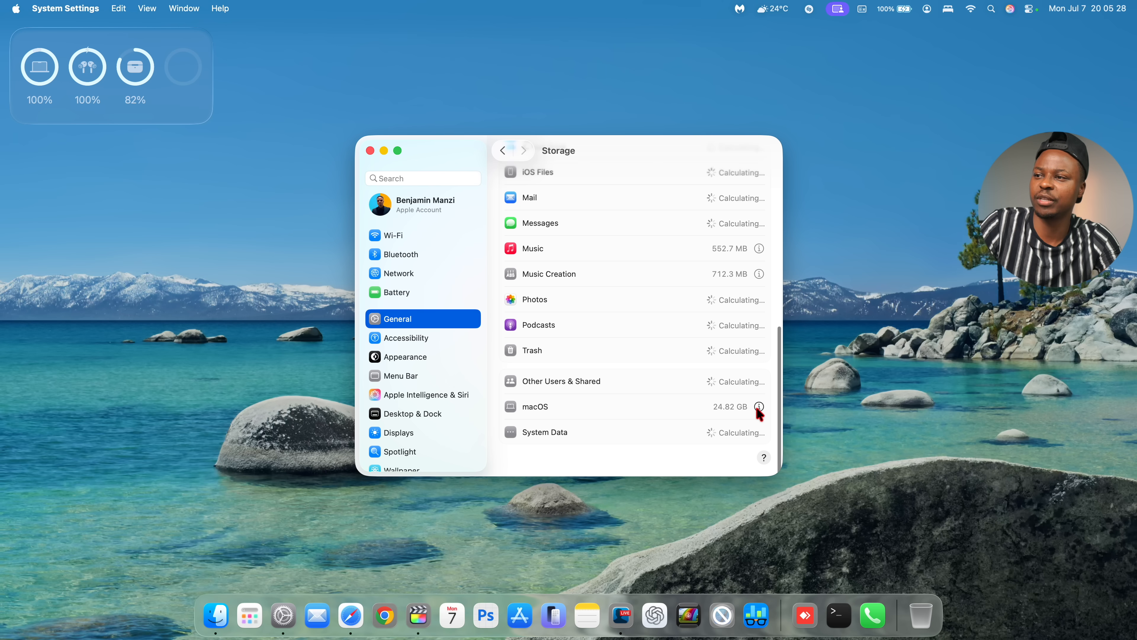
{"action": "left_click", "coordinate": [760, 406]}
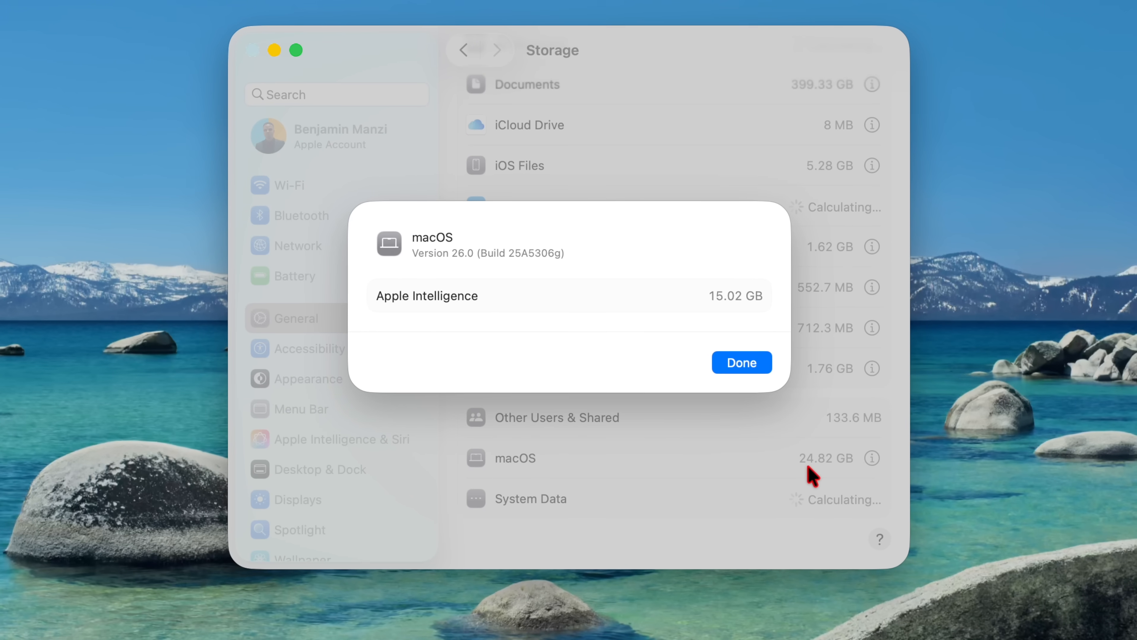
{"action": "mouse_move", "coordinate": [725, 316]}
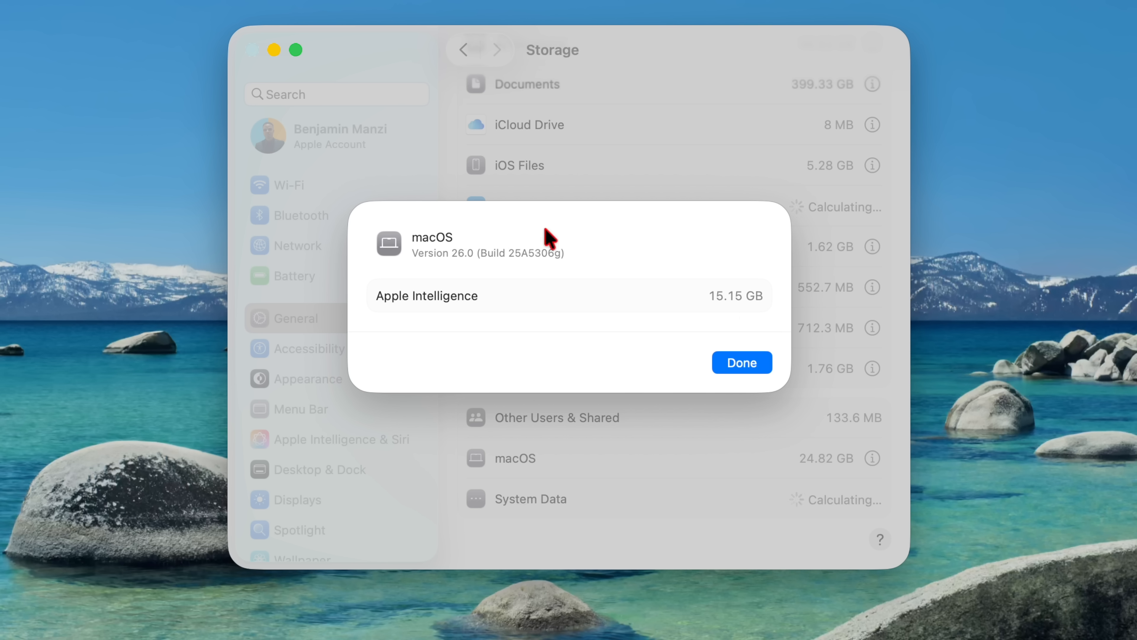
{"action": "mouse_move", "coordinate": [524, 271]}
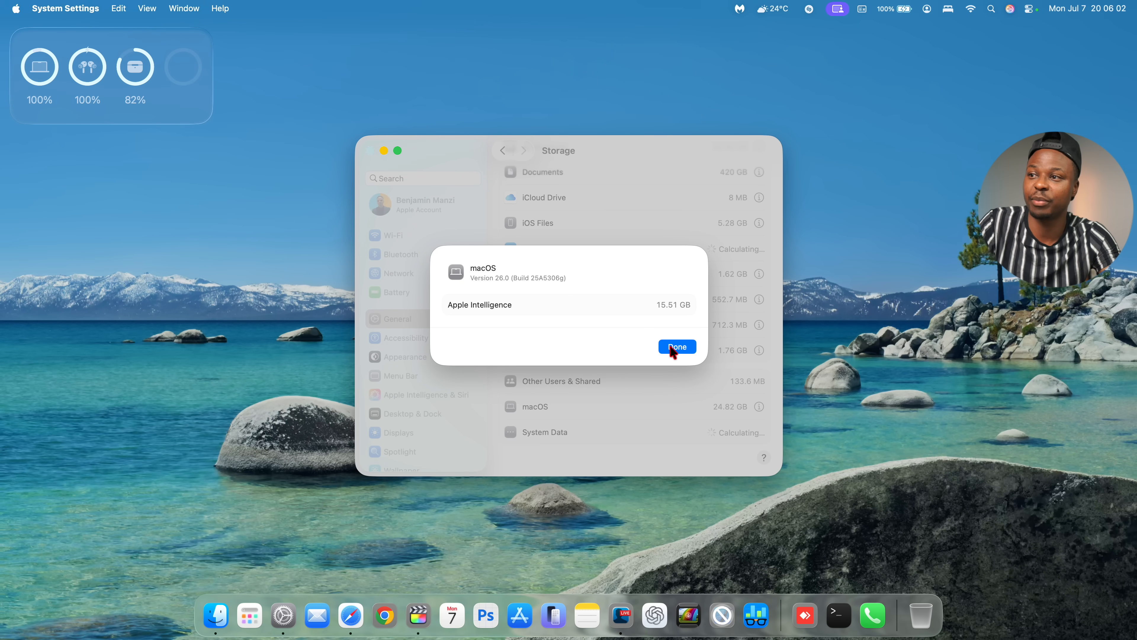
{"action": "left_click", "coordinate": [676, 346]}
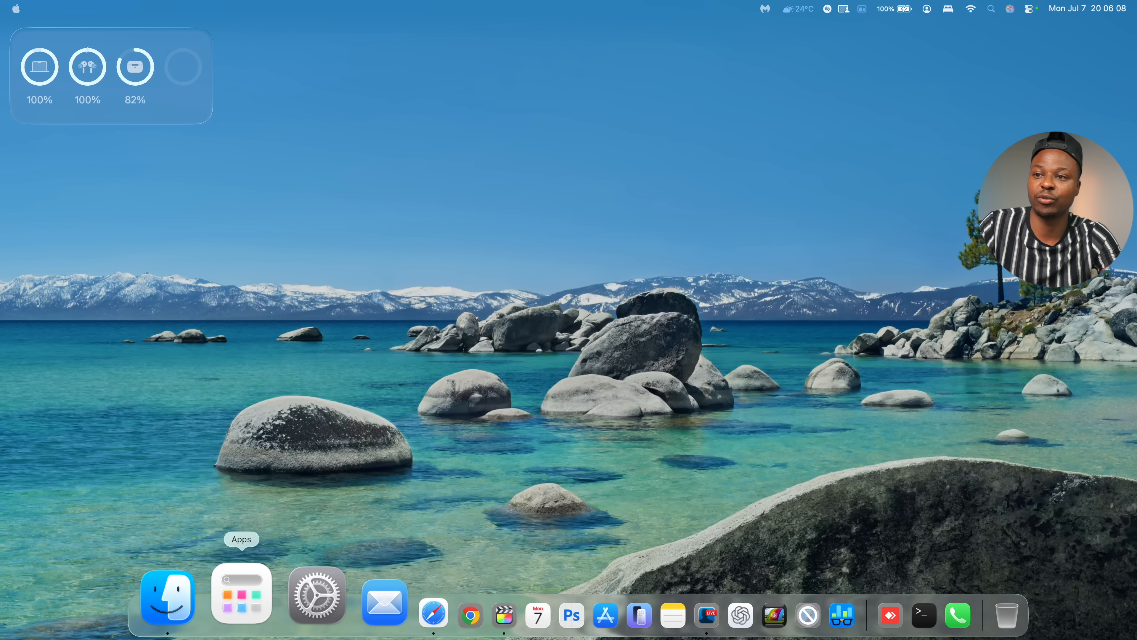
{"action": "left_click", "coordinate": [241, 592]}
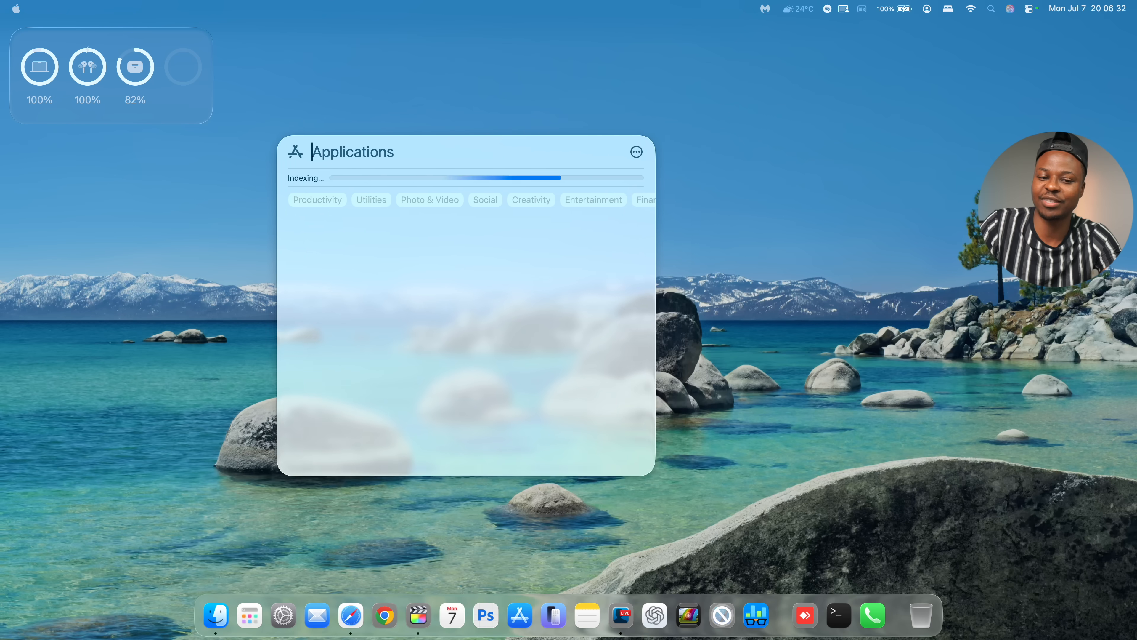
{"action": "left_click_drag", "start_coordinate": [465, 151], "coordinate": [711, 171]}
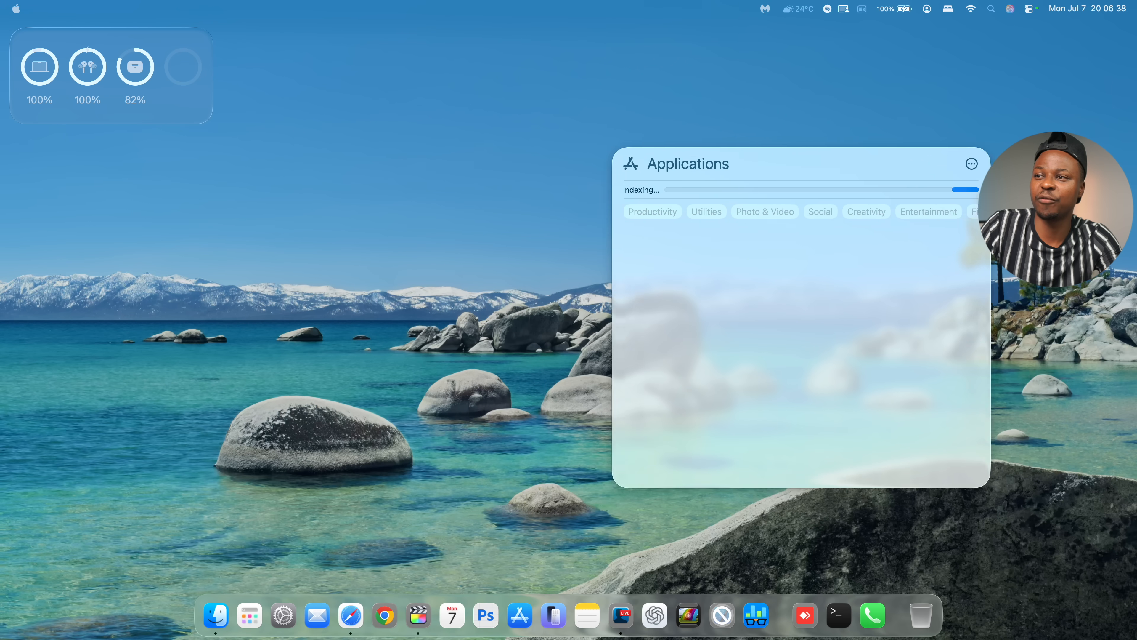
{"action": "left_click_drag", "start_coordinate": [800, 163], "coordinate": [673, 159]}
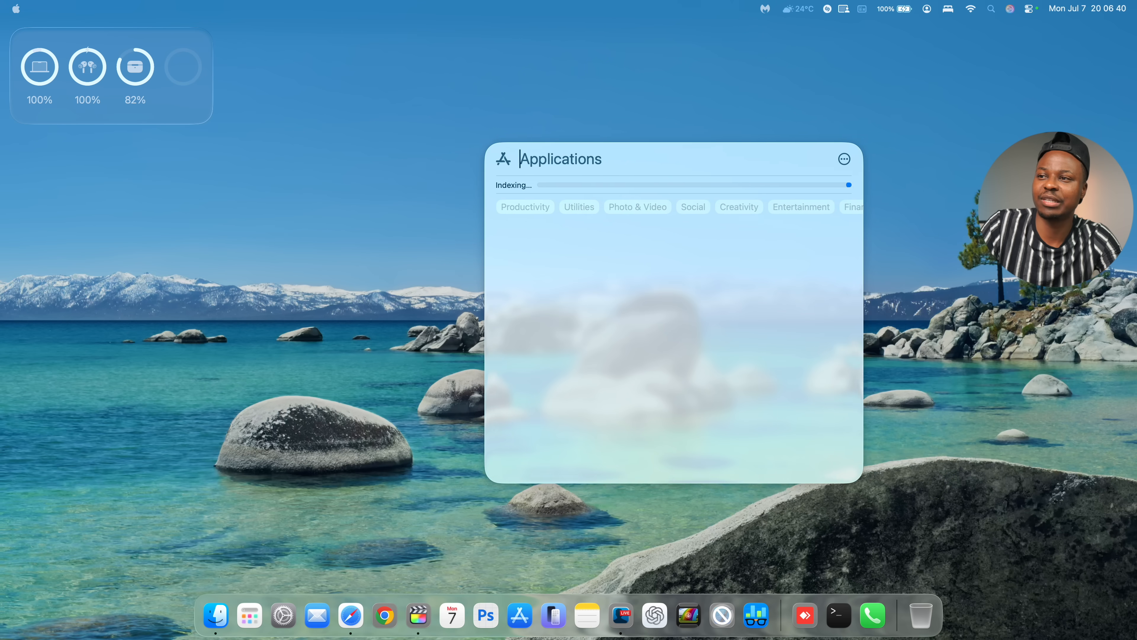
{"action": "left_click_drag", "start_coordinate": [671, 159], "coordinate": [381, 227]}
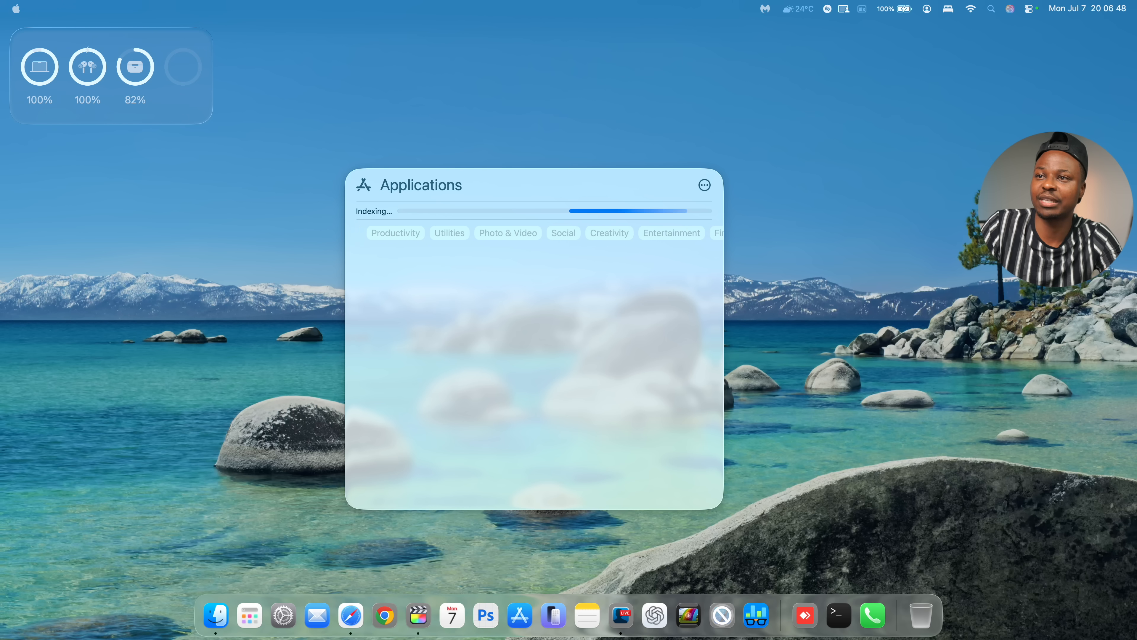
{"action": "left_click", "coordinate": [394, 233]}
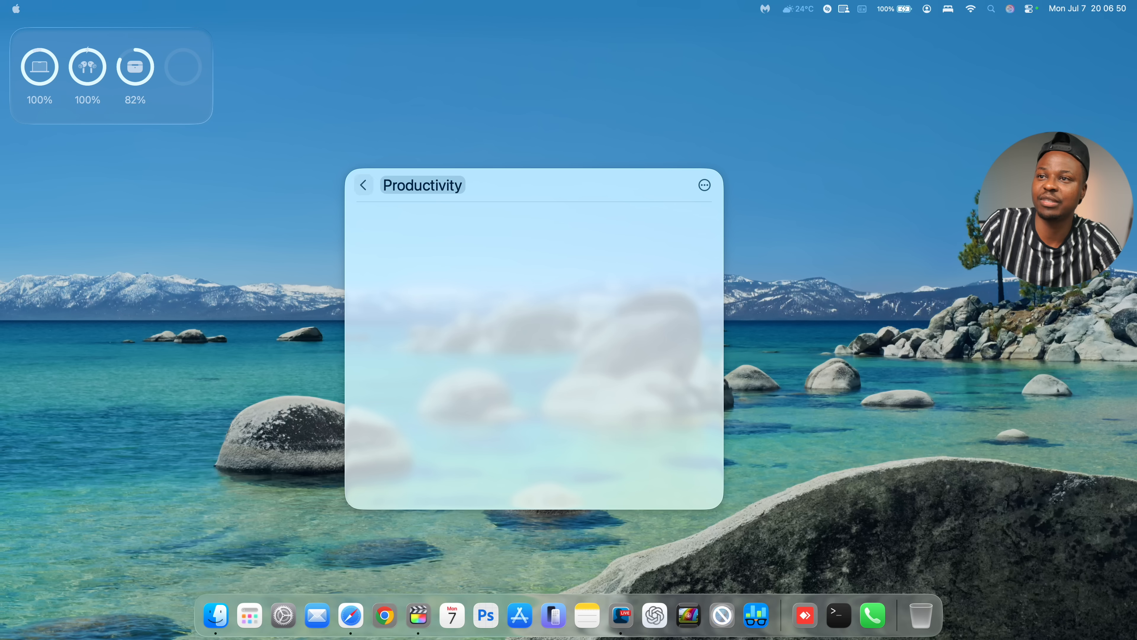
{"action": "left_click", "coordinate": [362, 185]}
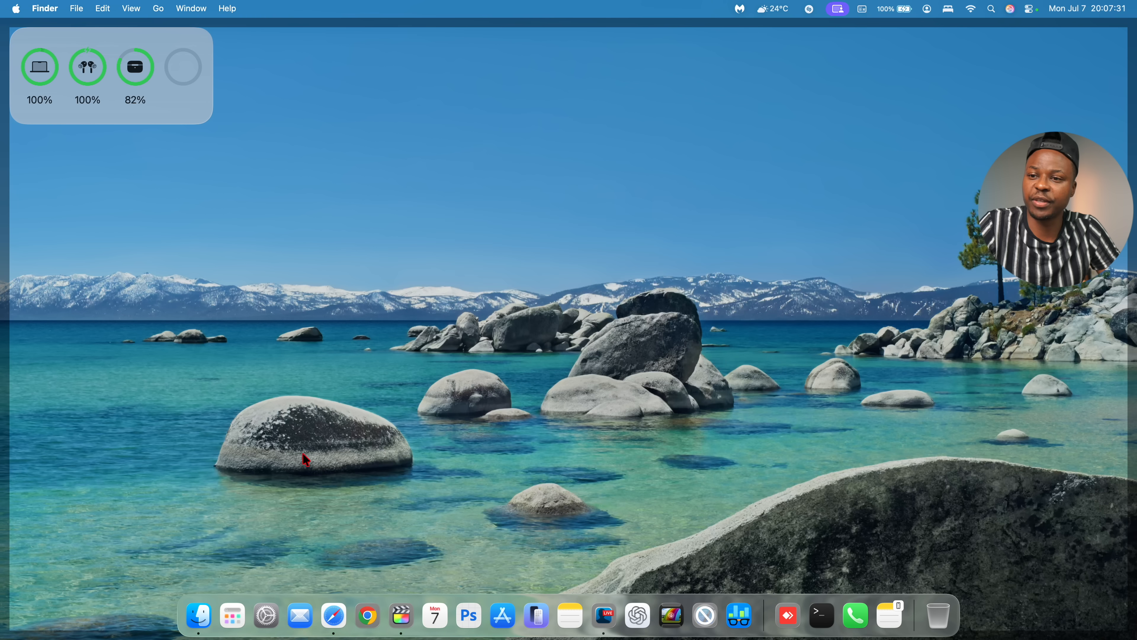
{"action": "mouse_move", "coordinate": [237, 593]}
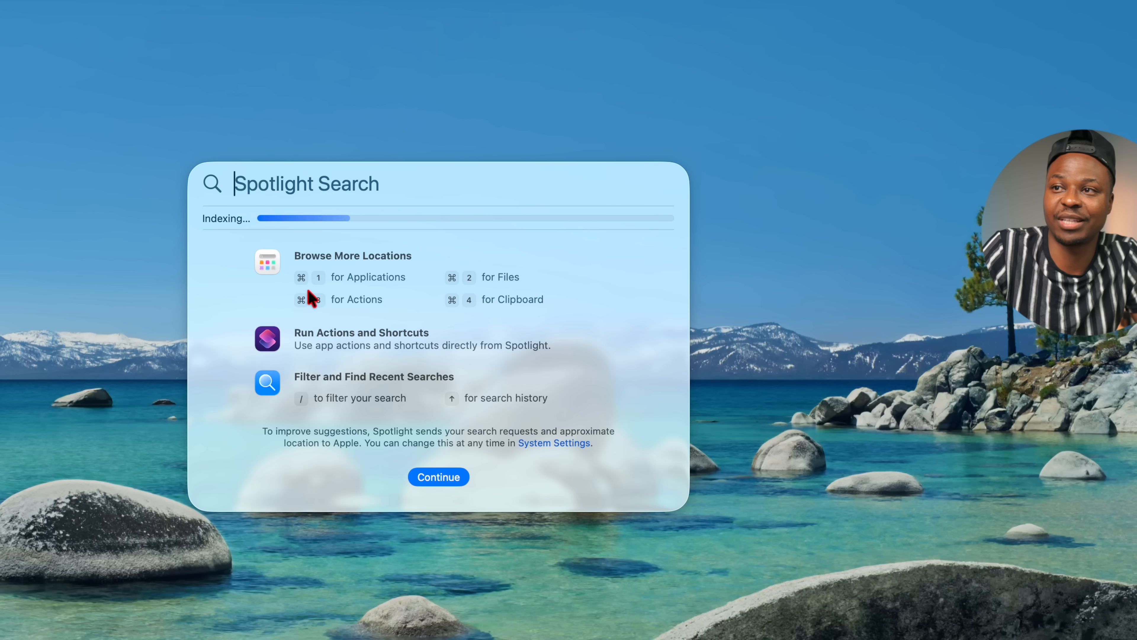
{"action": "mouse_move", "coordinate": [348, 324]}
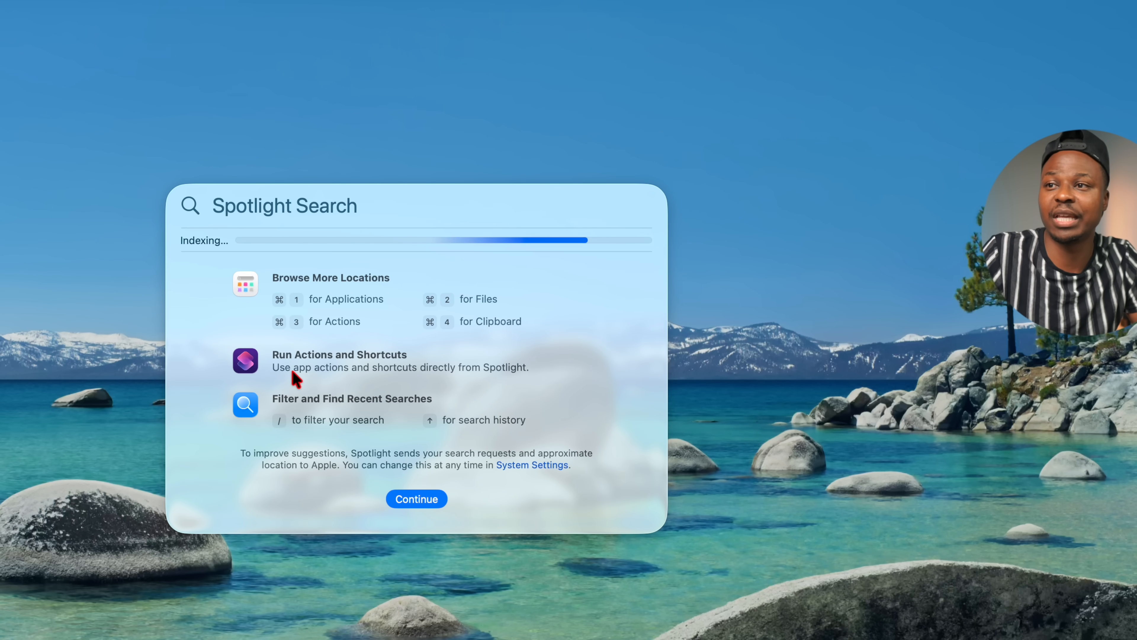
{"action": "mouse_move", "coordinate": [300, 369]}
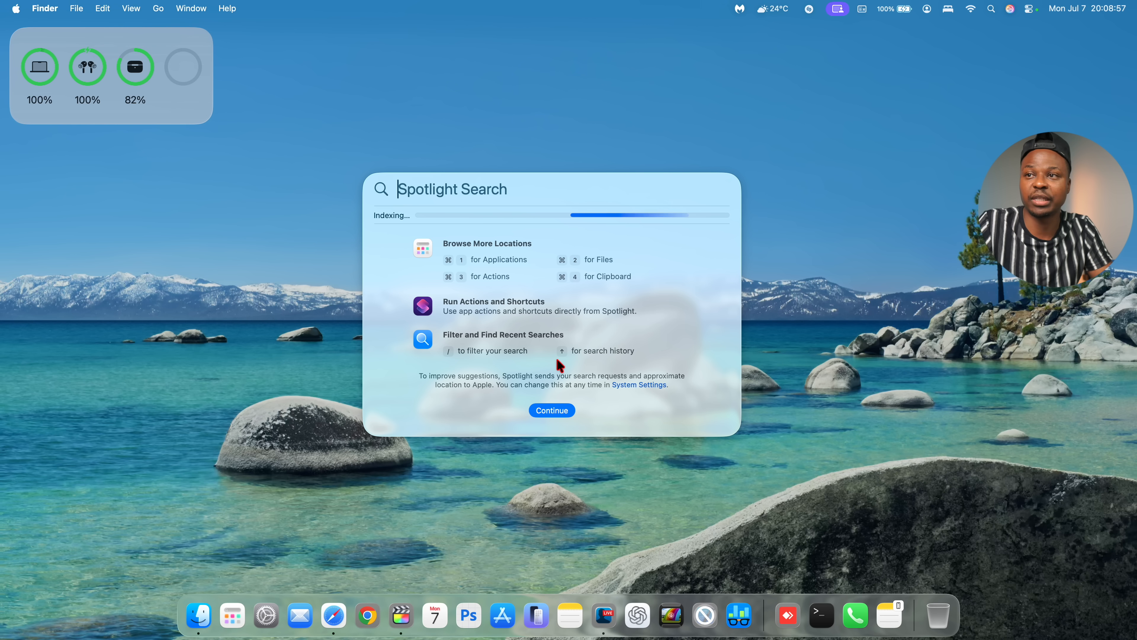
Step: Search Spotlight for 'mu', then 'mus' under the Files filter to find the Music app
{"action": "type", "text": "mu"}
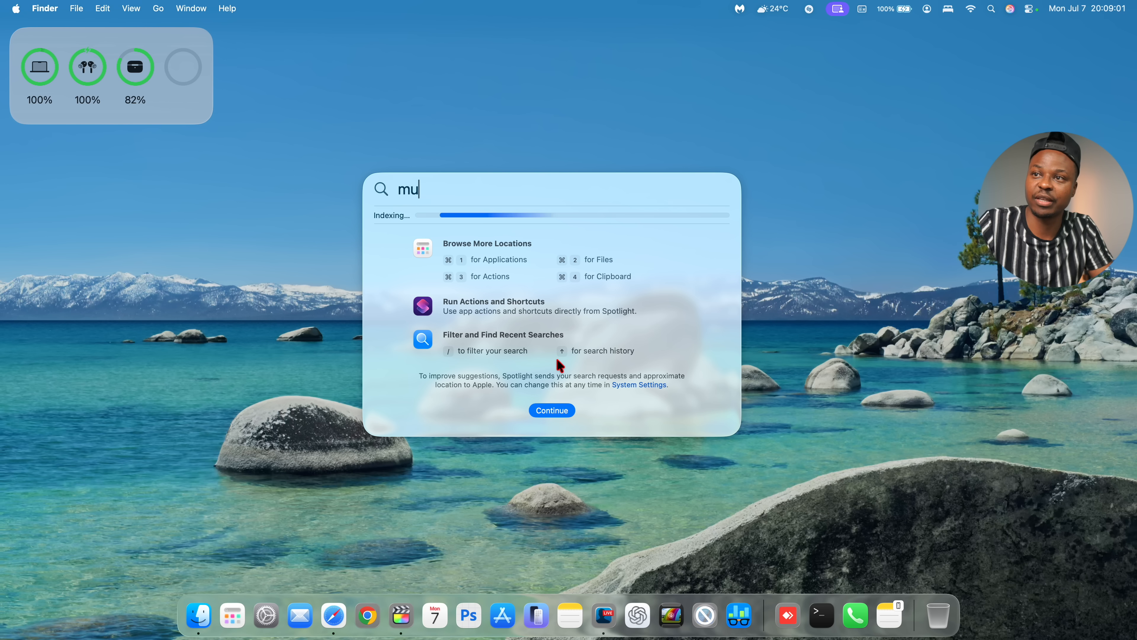
{"action": "mouse_move", "coordinate": [433, 195]}
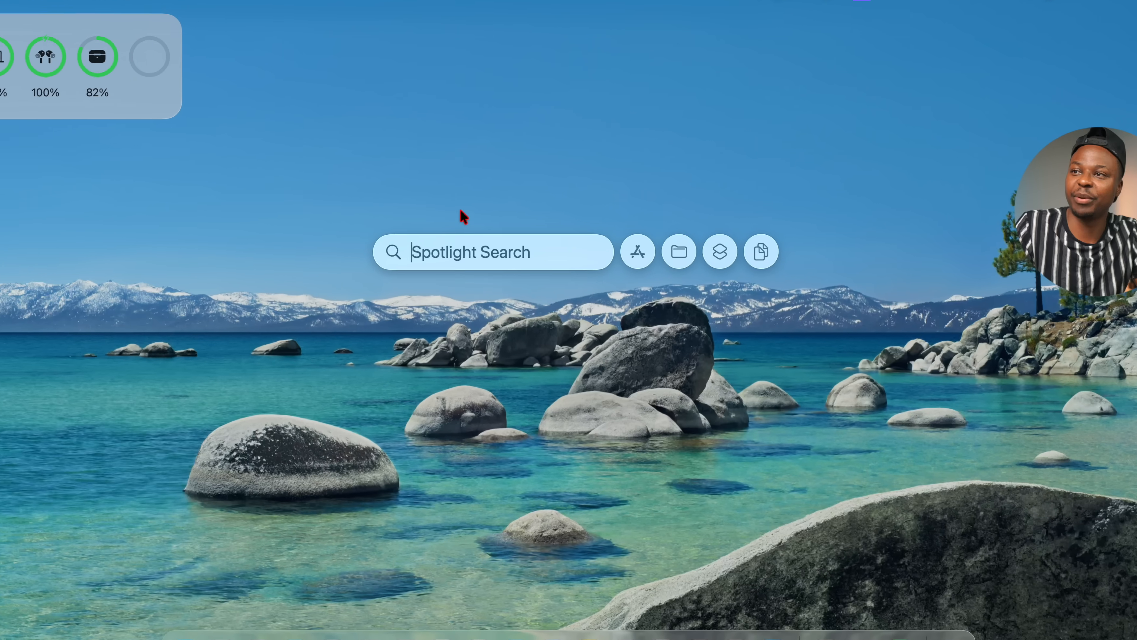
{"action": "type", "text": "Files"}
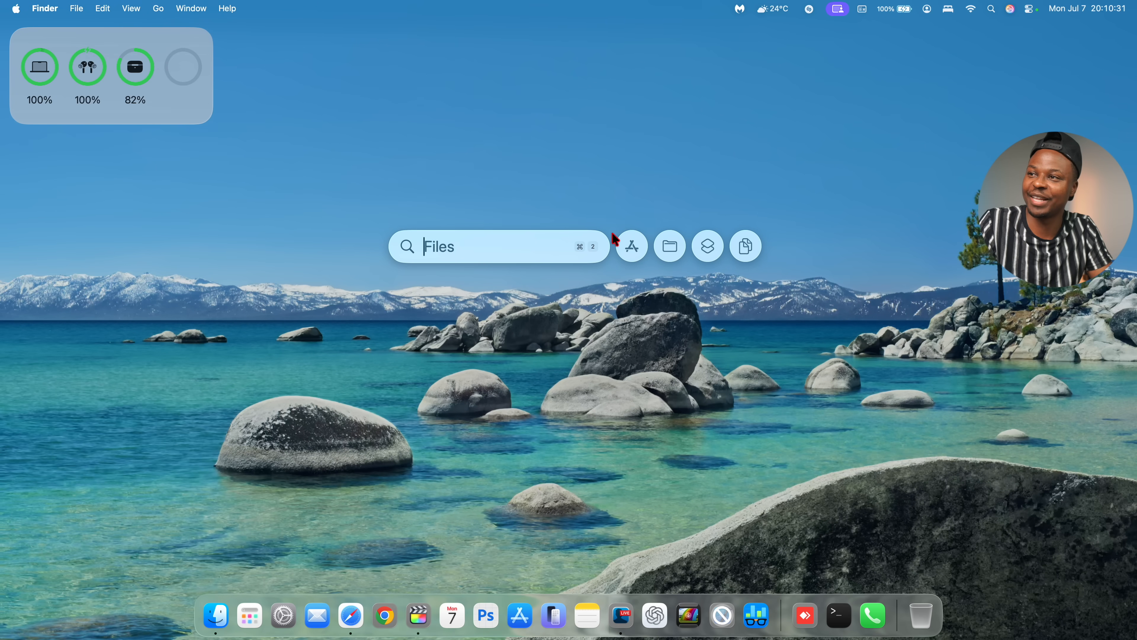
{"action": "type", "text": "m"}
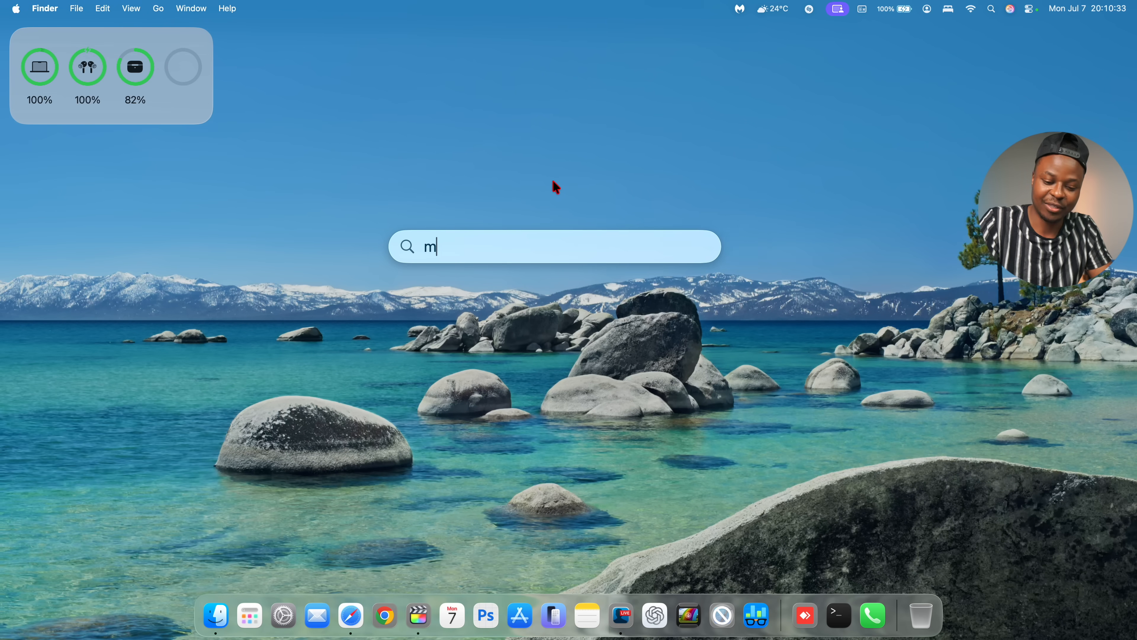
{"action": "type", "text": "us"}
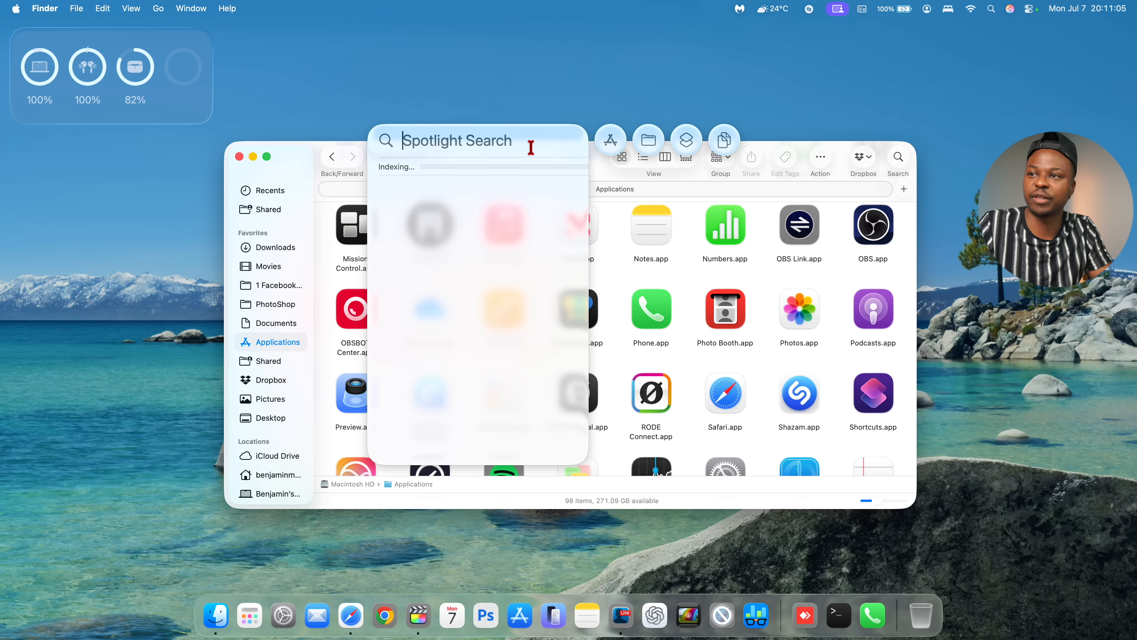
{"action": "mouse_move", "coordinate": [607, 138]}
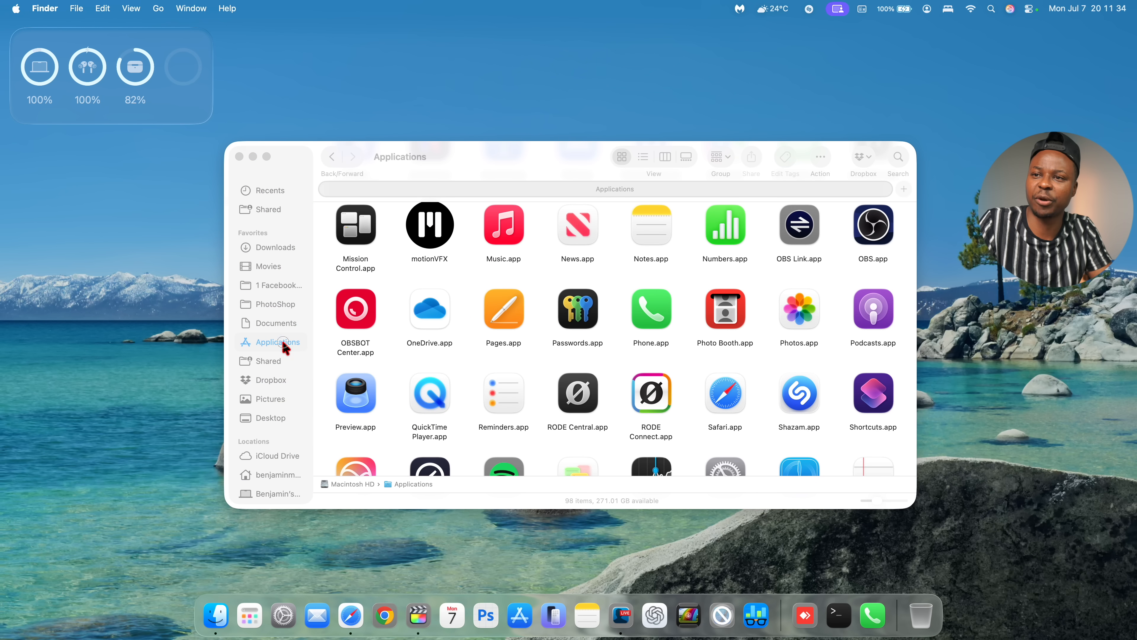
Step: Launch Music.app from the Finder Applications folder
{"action": "left_click", "coordinate": [503, 224]}
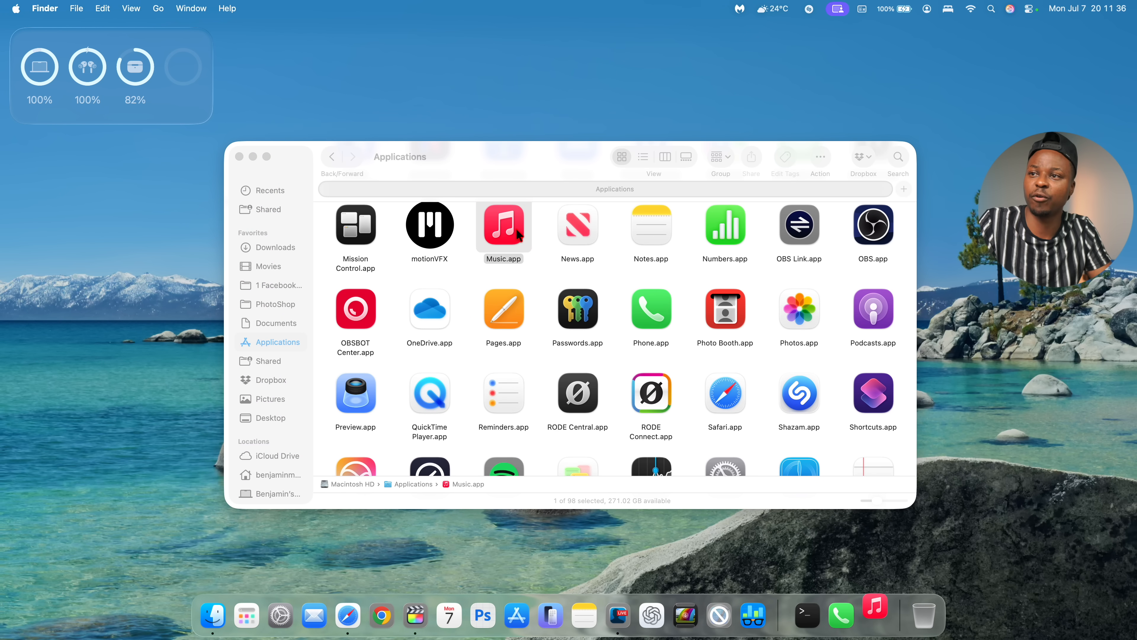
{"action": "double_click", "coordinate": [504, 224]}
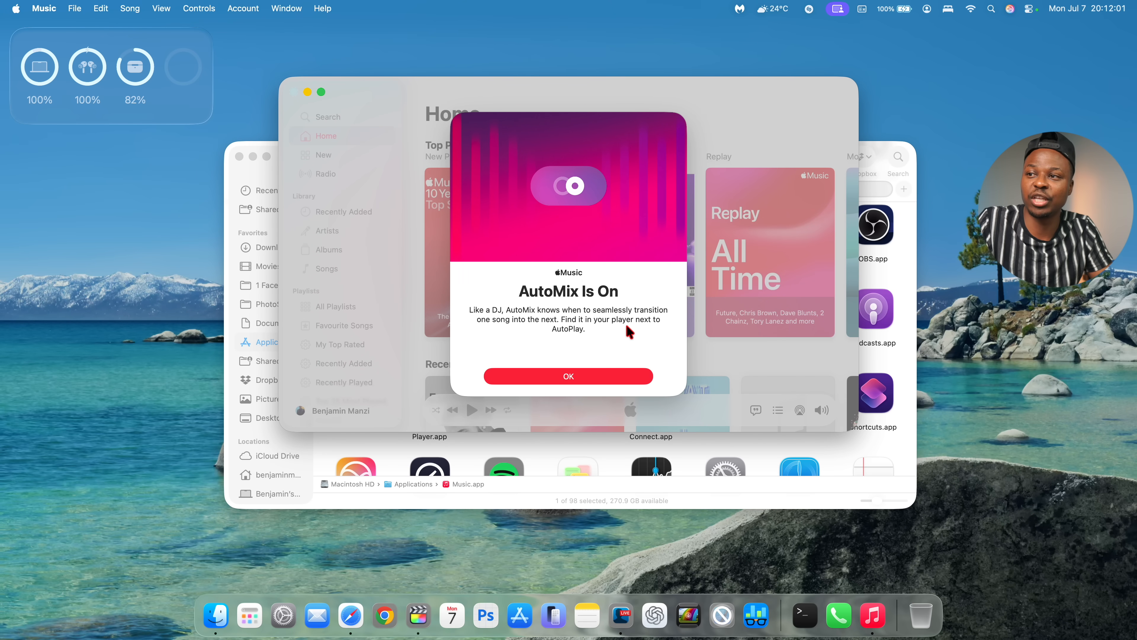
{"action": "mouse_move", "coordinate": [576, 343]}
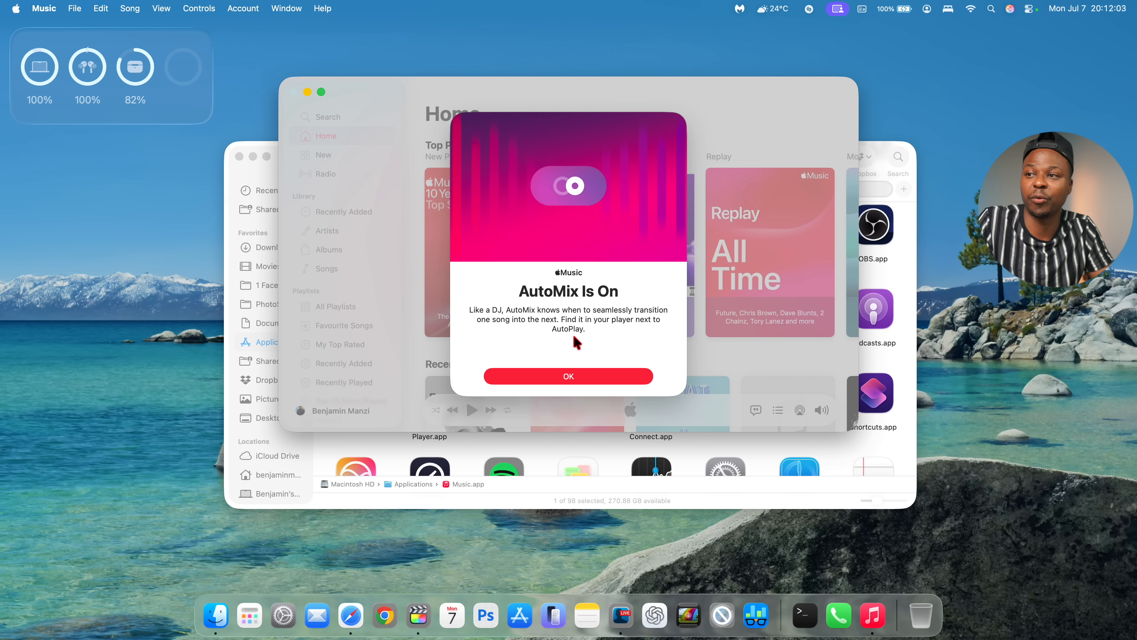
Step: Dismiss the AutoMix notice, view the Replay All Time playlist and return to Home
{"action": "left_click", "coordinate": [568, 376]}
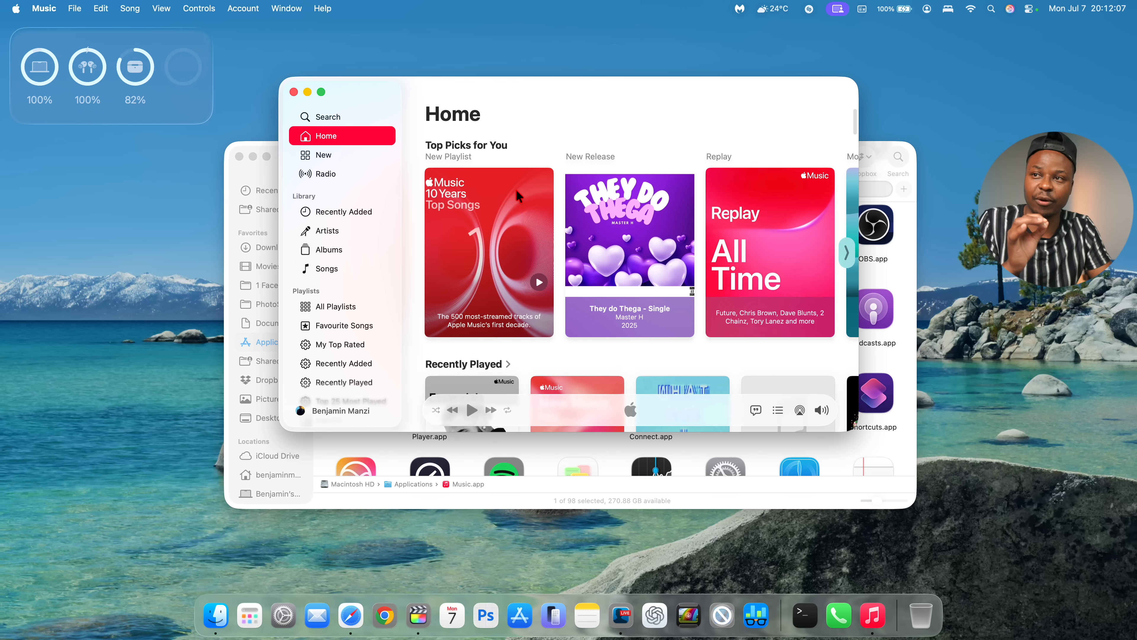
{"action": "mouse_move", "coordinate": [352, 141]}
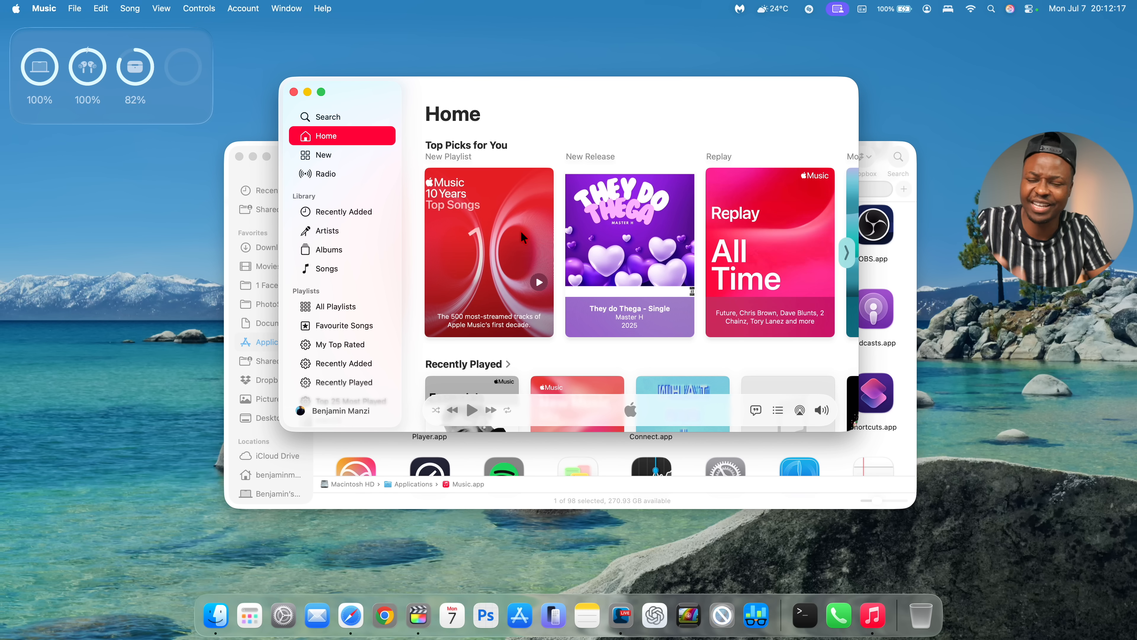
{"action": "left_click", "coordinate": [847, 252]}
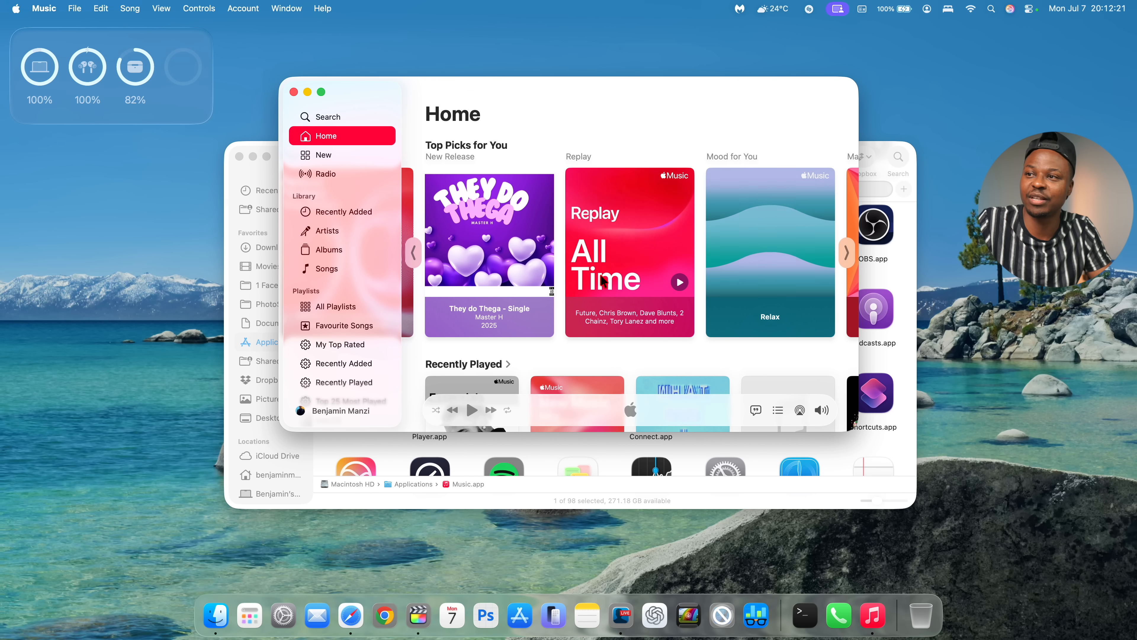
{"action": "left_click", "coordinate": [628, 252]}
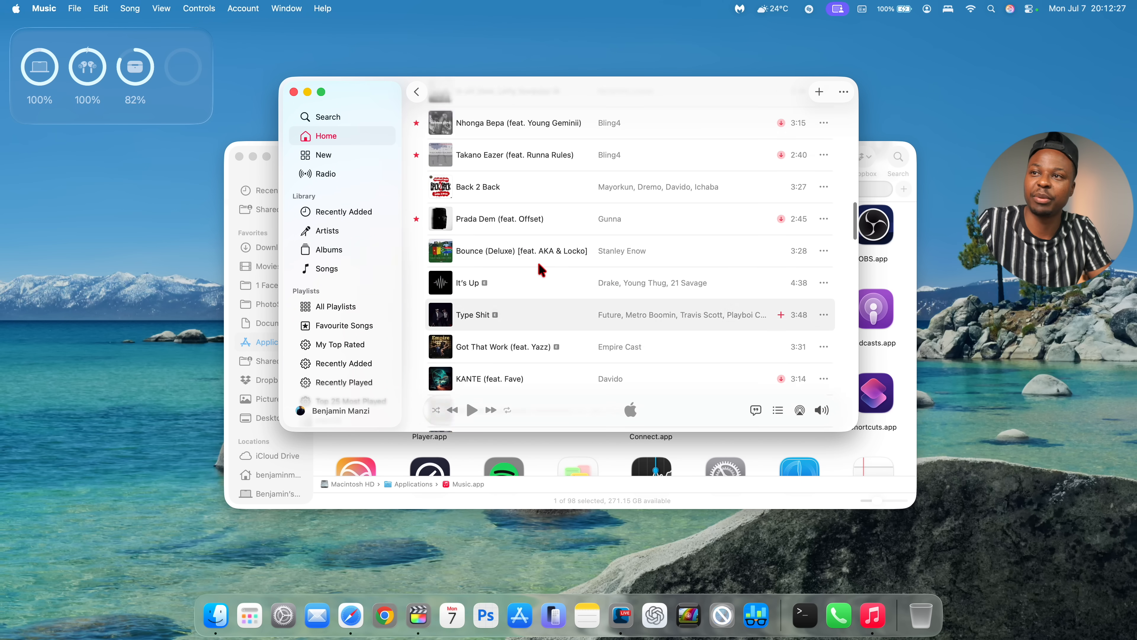
{"action": "left_click", "coordinate": [325, 135]}
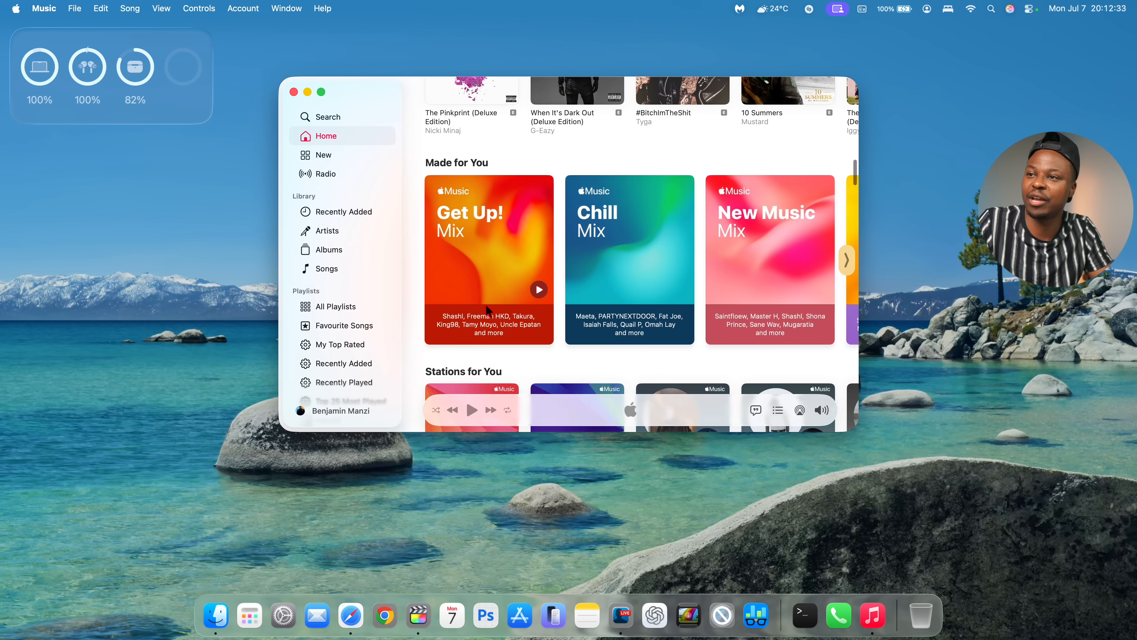
Step: Browse the Home recommendations and move the Music window toward the lower right
{"action": "scroll", "scroll_direction": "down", "scroll_amount": 3}
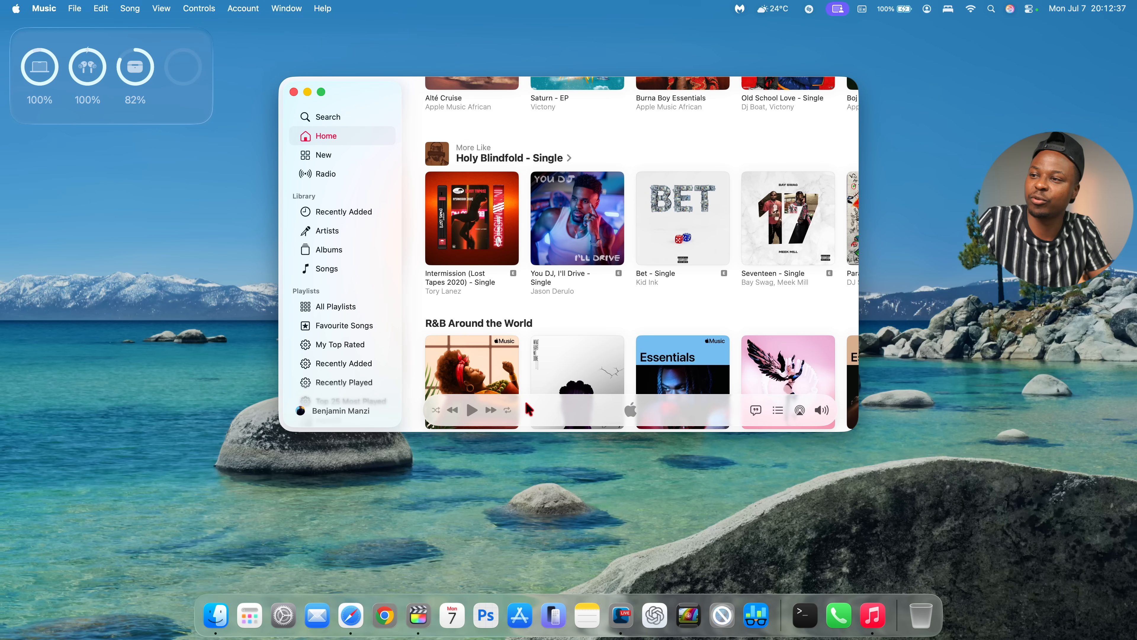
{"action": "scroll", "scroll_direction": "down", "scroll_amount": 3}
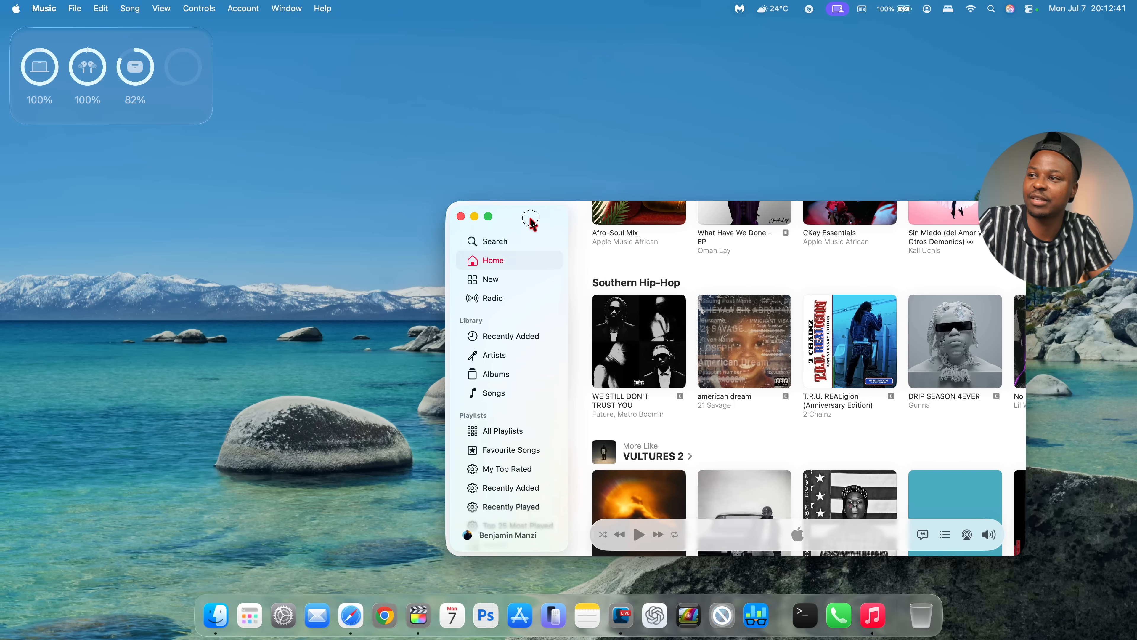
{"action": "left_click_drag", "start_coordinate": [530, 217], "coordinate": [640, 90]}
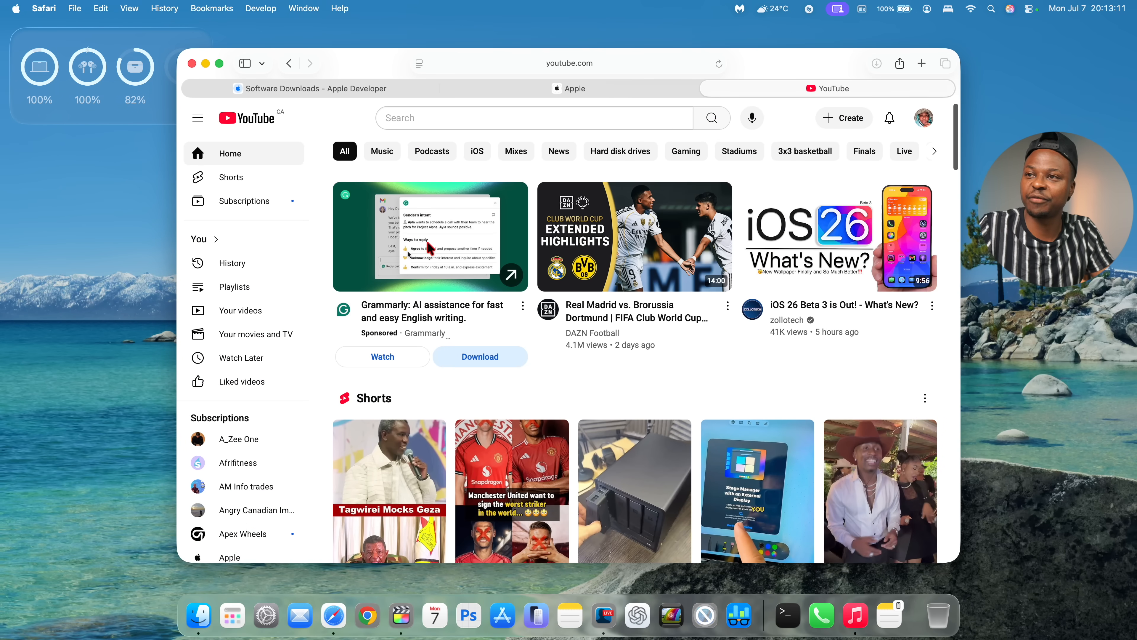
{"action": "left_click", "coordinate": [43, 8]}
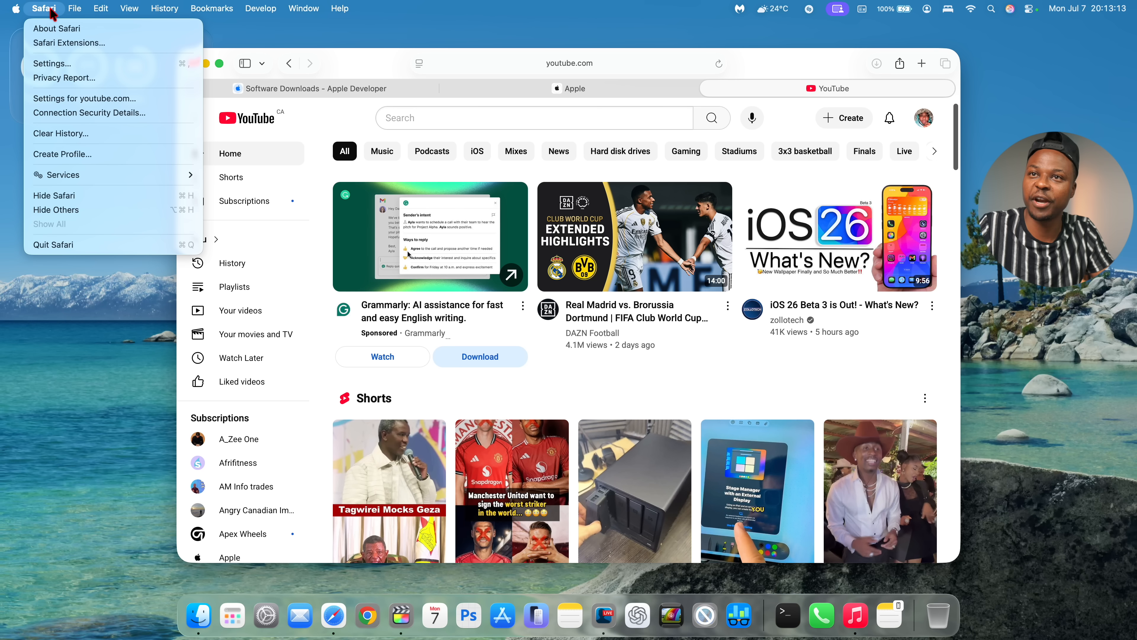
{"action": "left_click", "coordinate": [57, 29]}
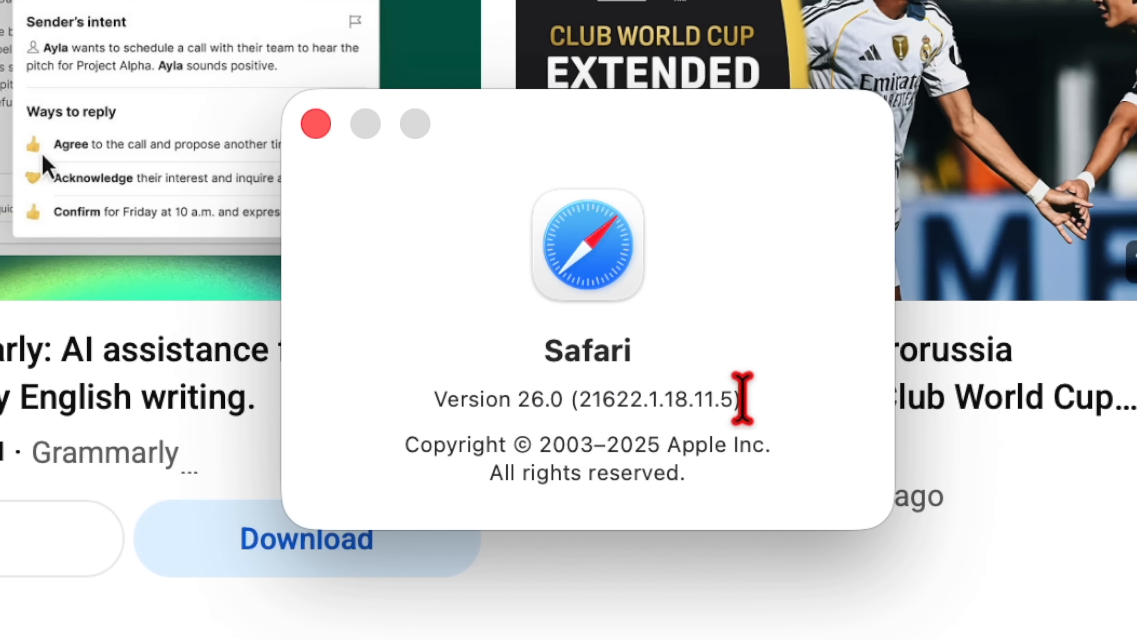
{"action": "left_click", "coordinate": [315, 123]}
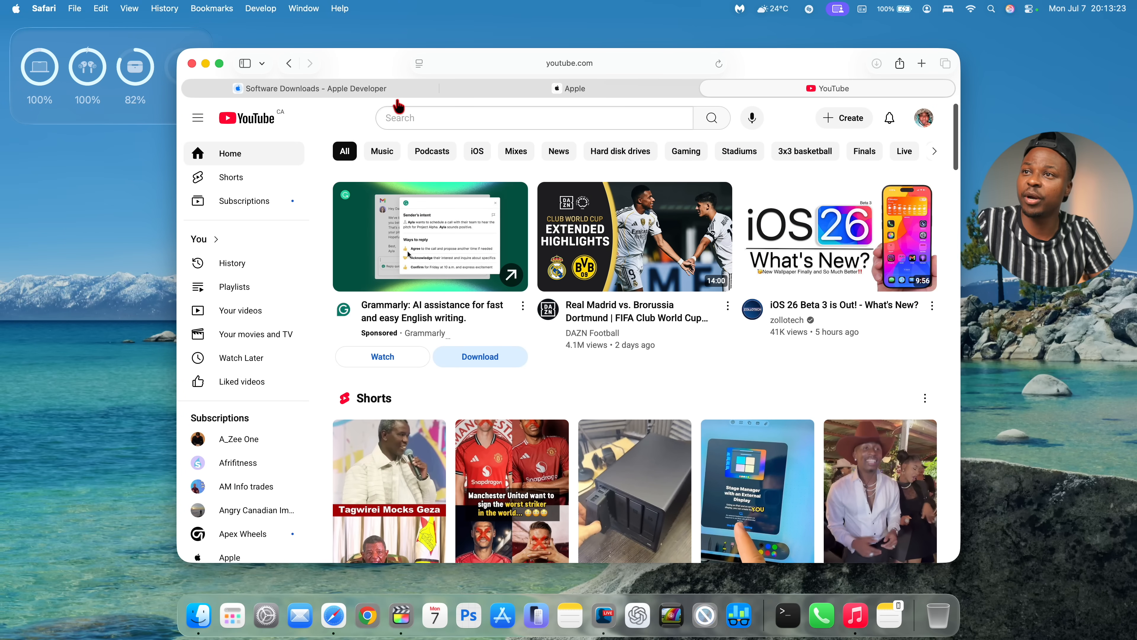
{"action": "left_click", "coordinate": [310, 88]}
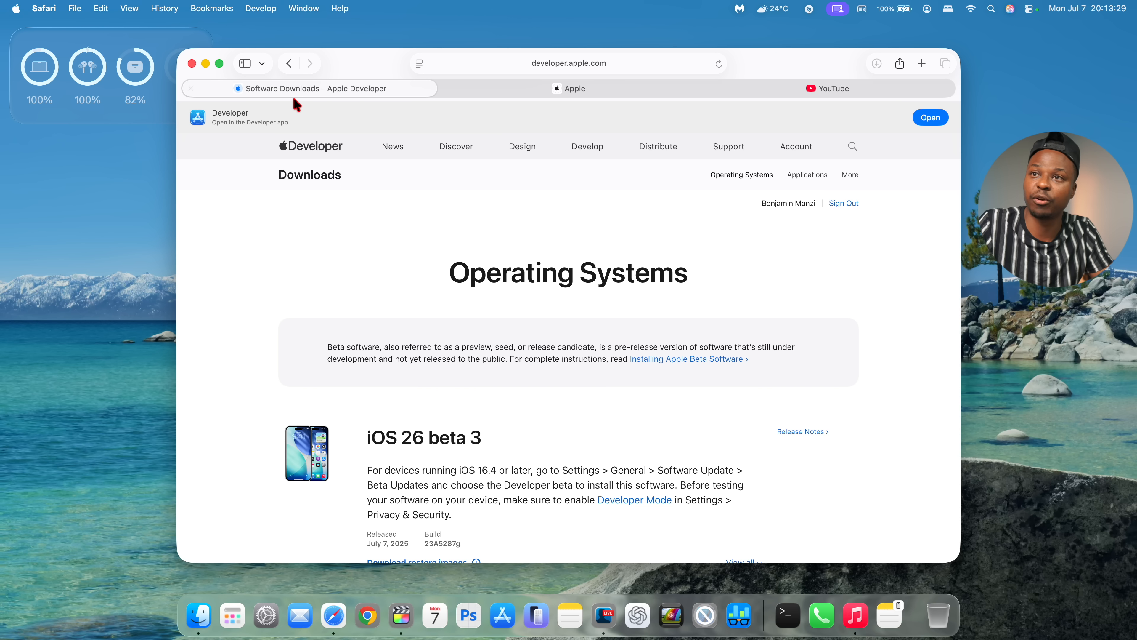
{"action": "mouse_move", "coordinate": [482, 103]}
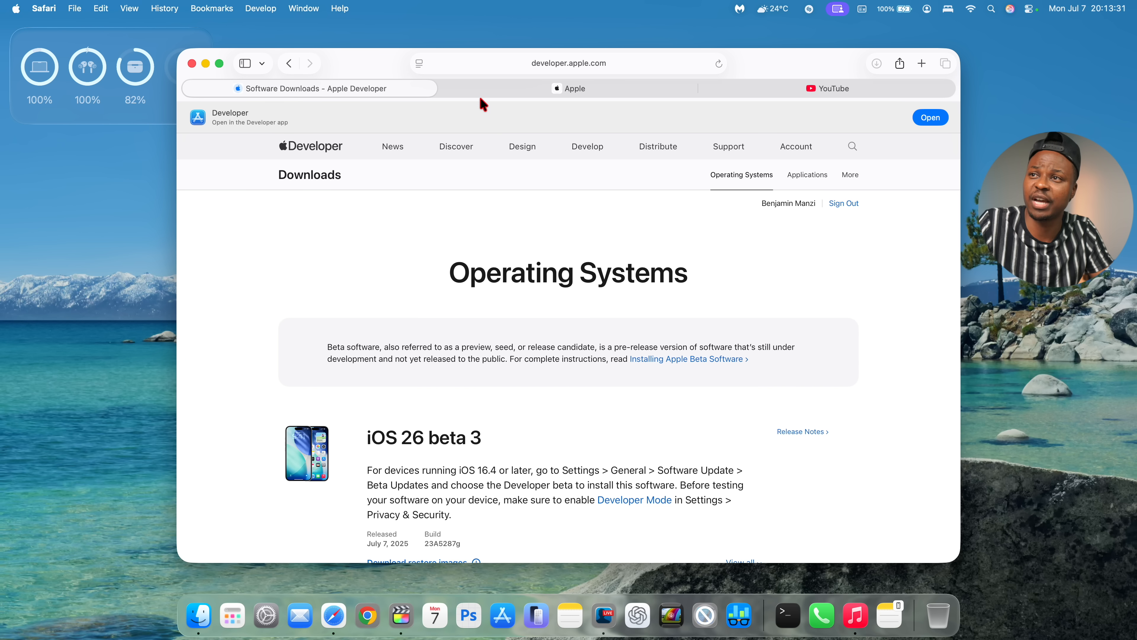
{"action": "left_click", "coordinate": [827, 87]}
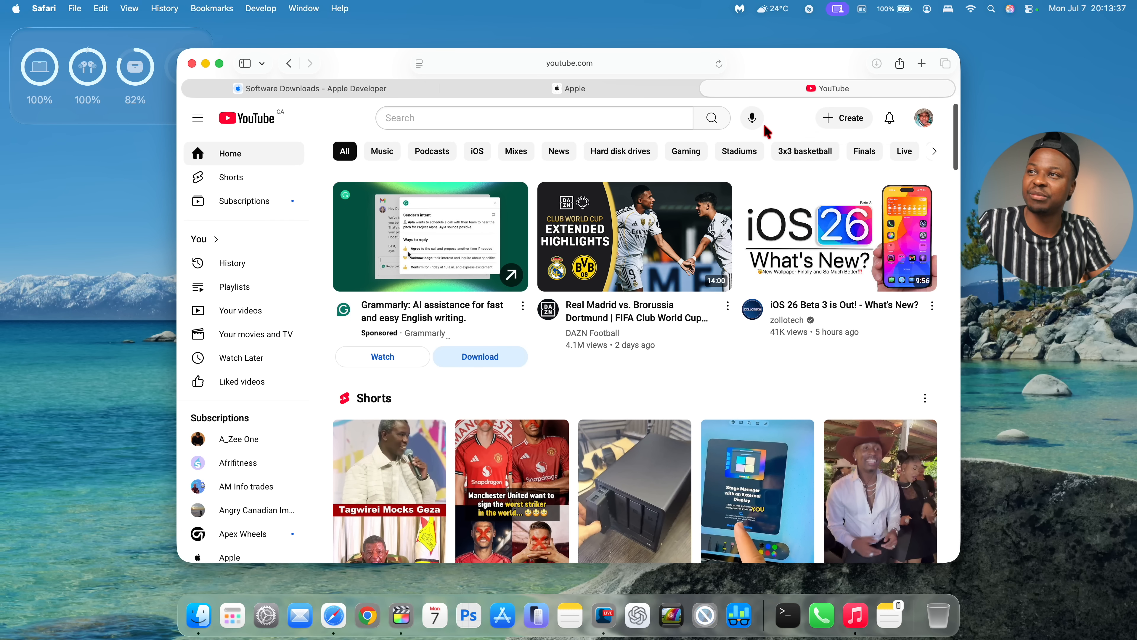
{"action": "left_click", "coordinate": [575, 88]}
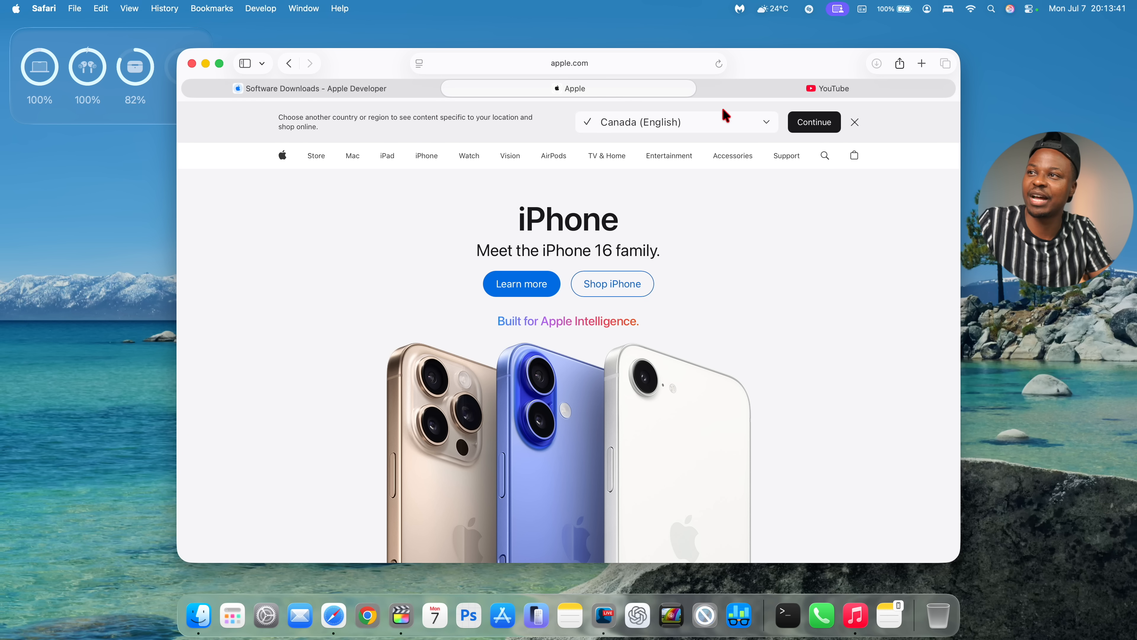
{"action": "left_click", "coordinate": [828, 88]}
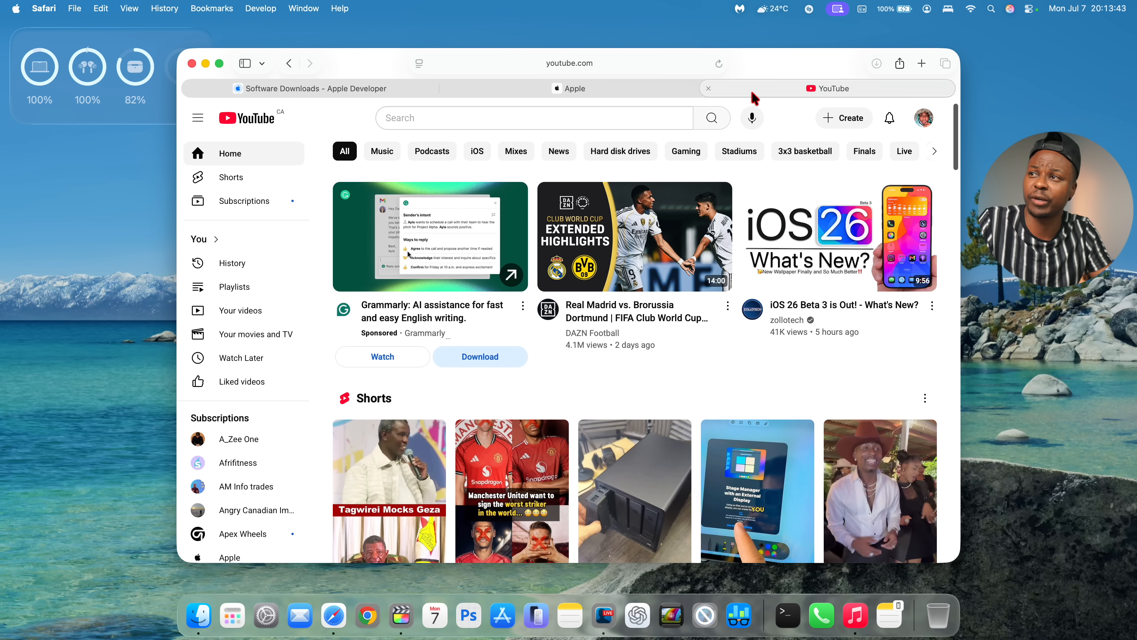
{"action": "mouse_move", "coordinate": [759, 177]}
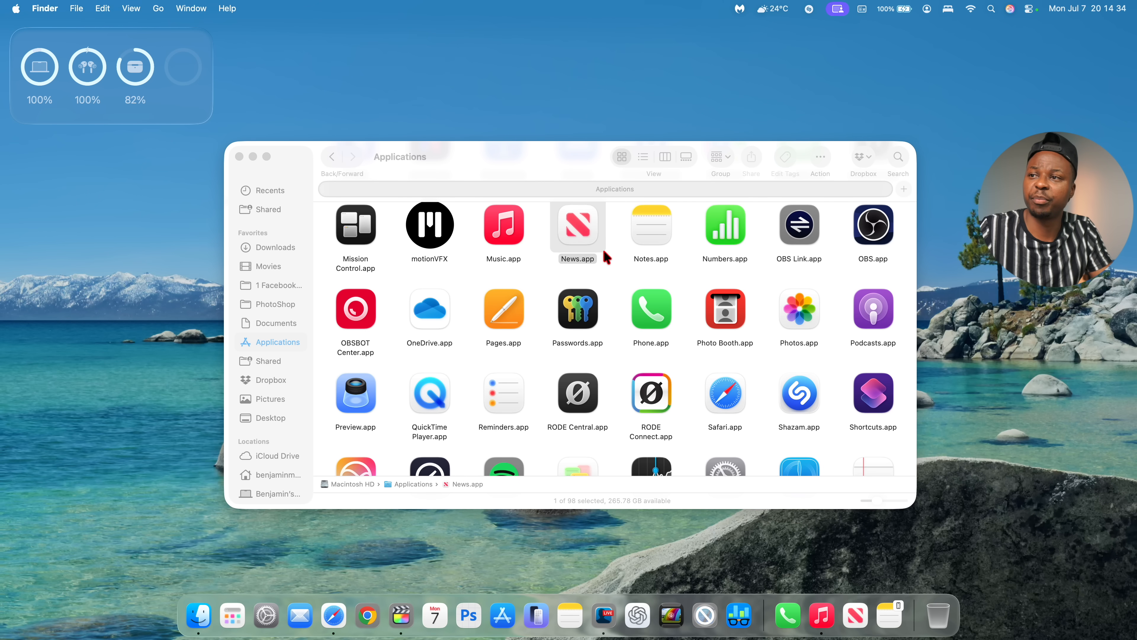
Step: Launch News, go to News+ and browse the Food magazines category
{"action": "double_click", "coordinate": [577, 224]}
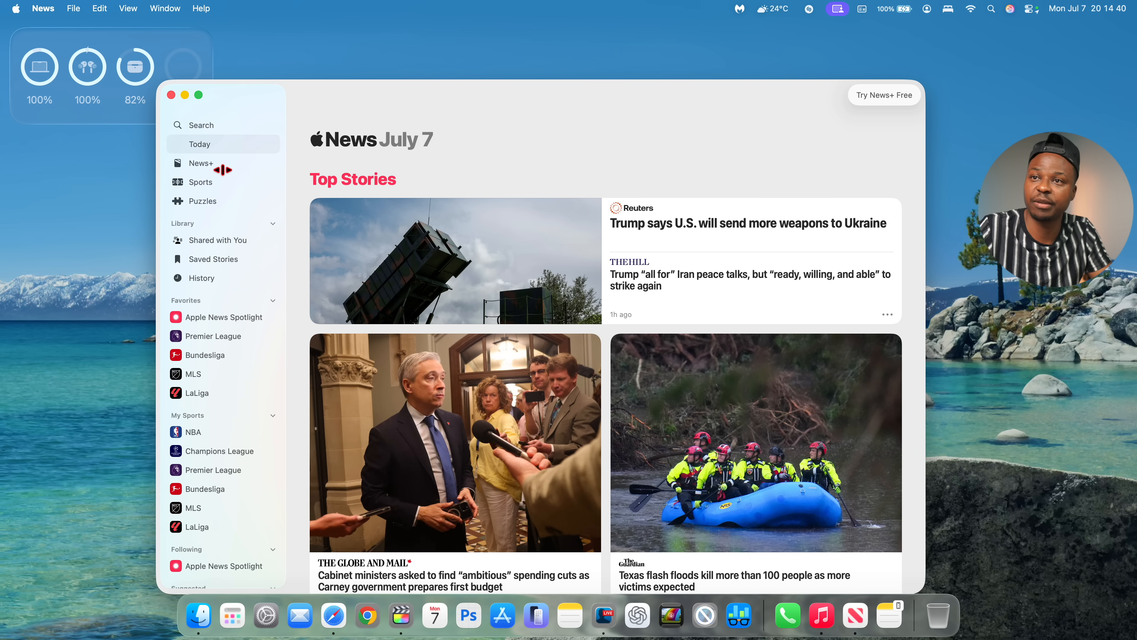
{"action": "left_click", "coordinate": [200, 162]}
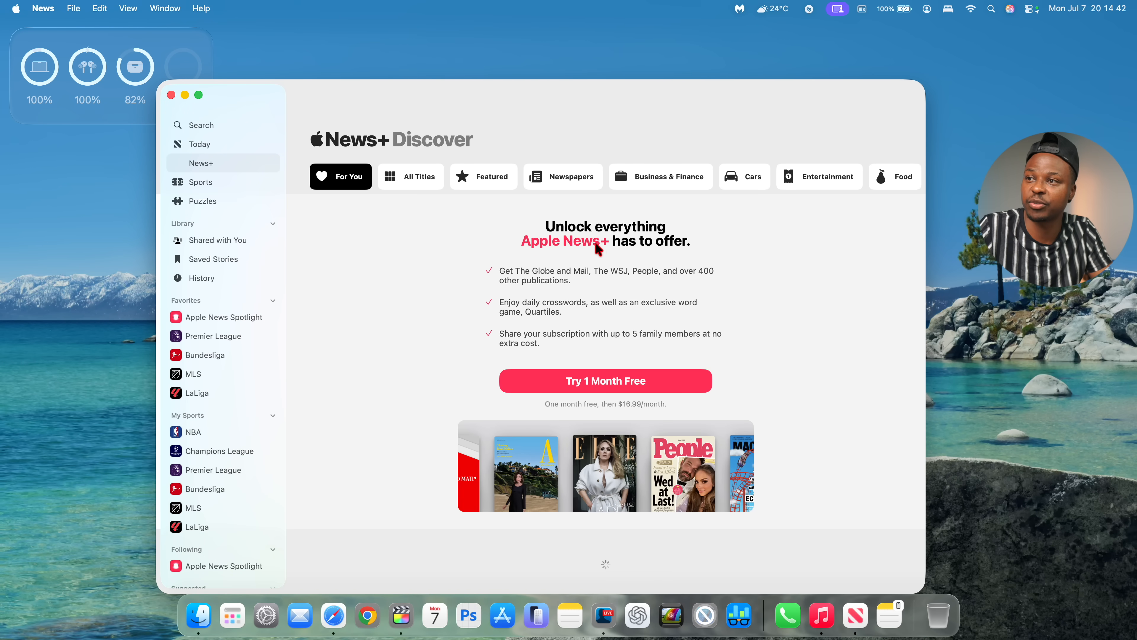
{"action": "left_click", "coordinate": [895, 176]}
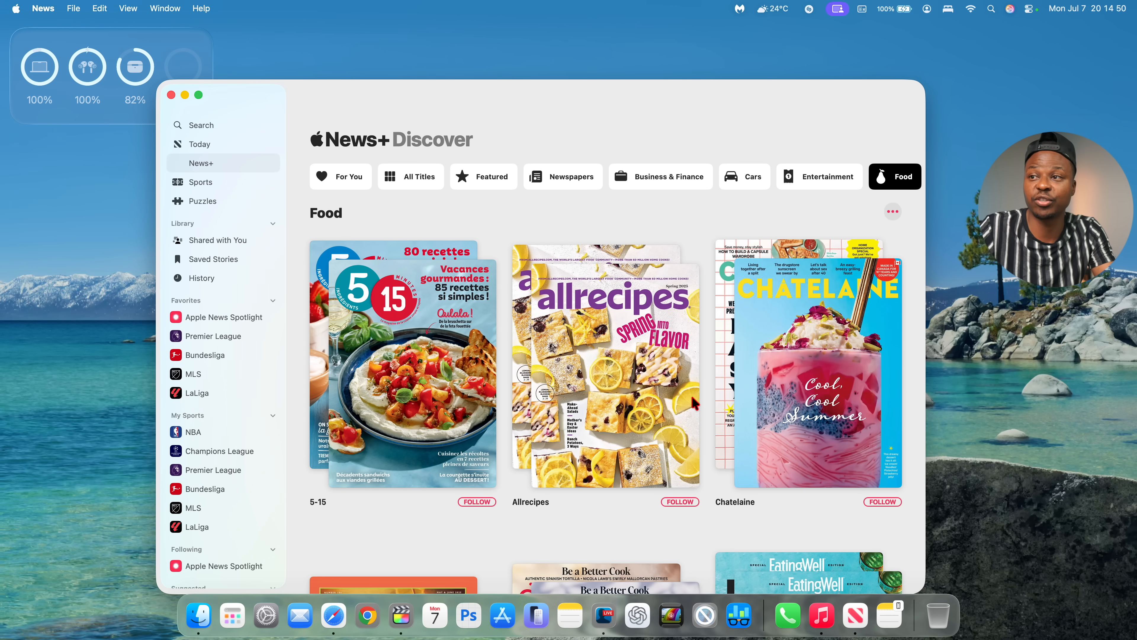
{"action": "scroll", "scroll_direction": "down", "scroll_amount": 3}
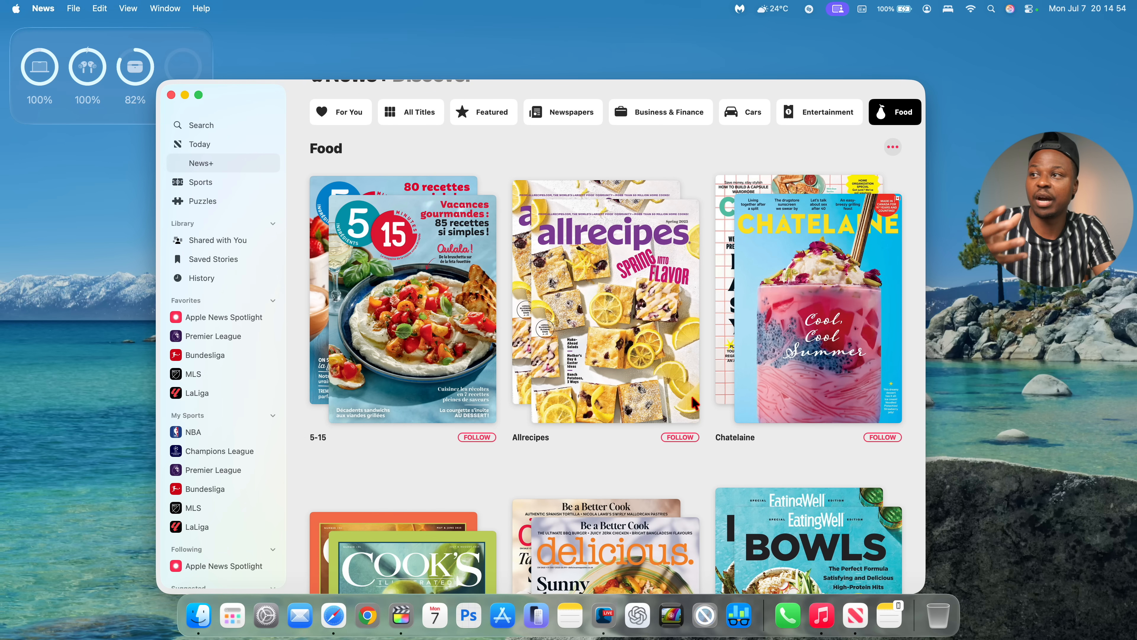
{"action": "scroll", "scroll_direction": "down", "scroll_amount": 3}
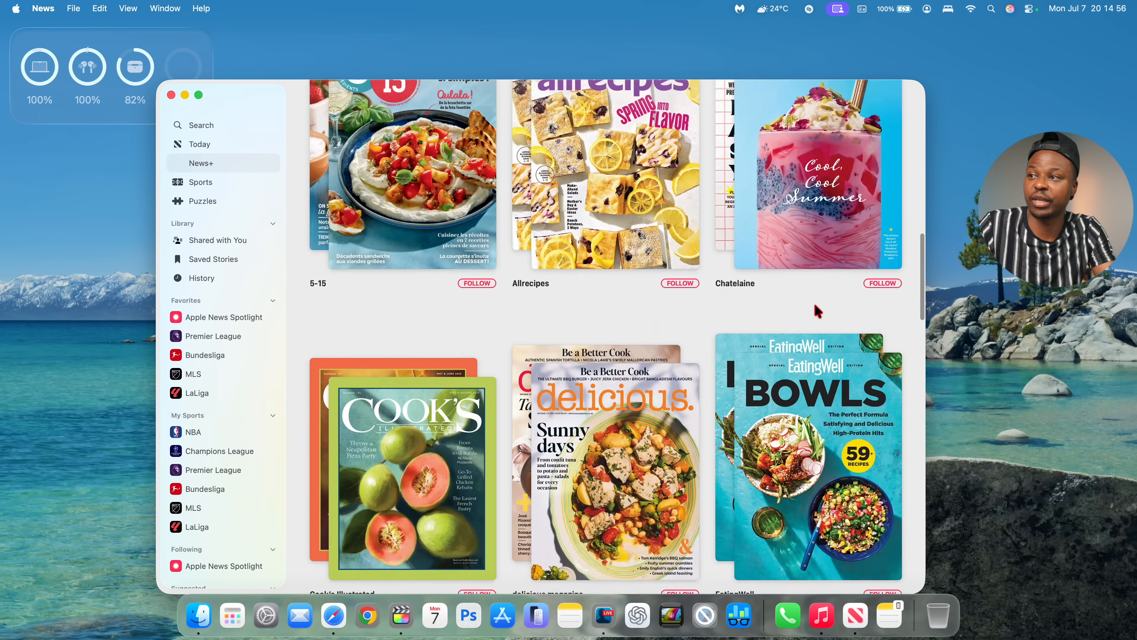
{"action": "scroll", "scroll_direction": "down", "scroll_amount": 3}
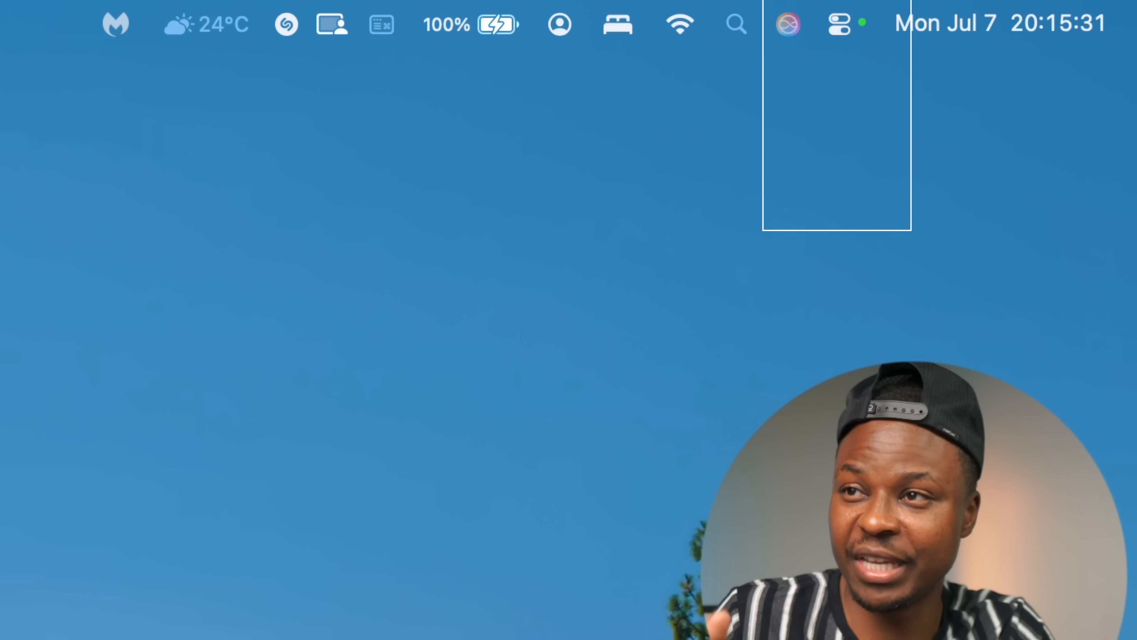
{"action": "left_click", "coordinate": [840, 24]}
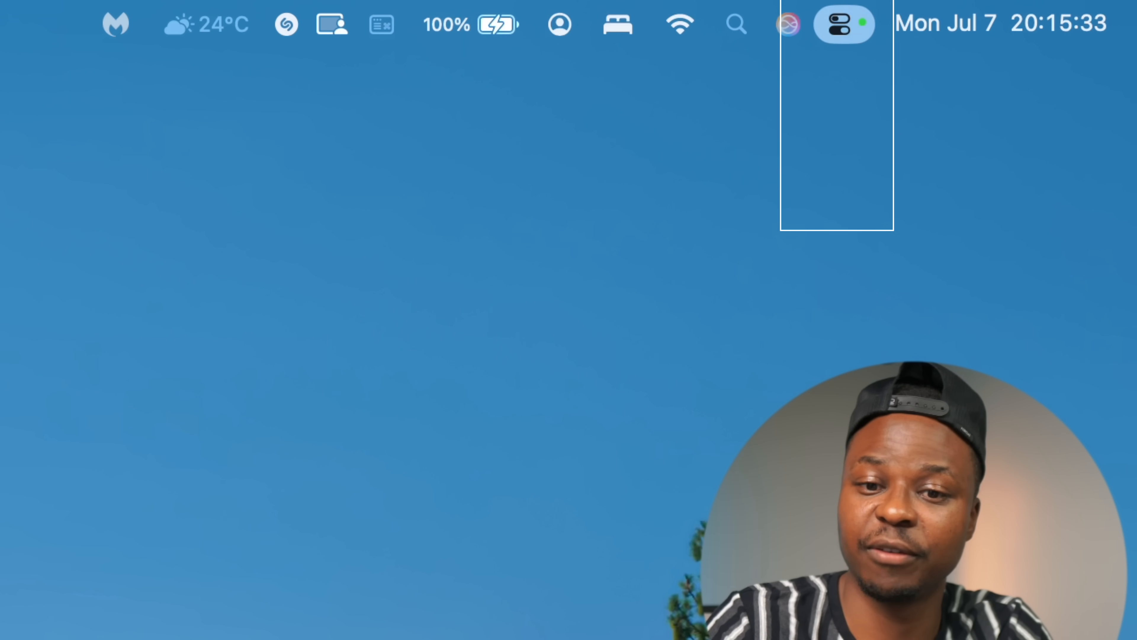
{"action": "left_click", "coordinate": [844, 24]}
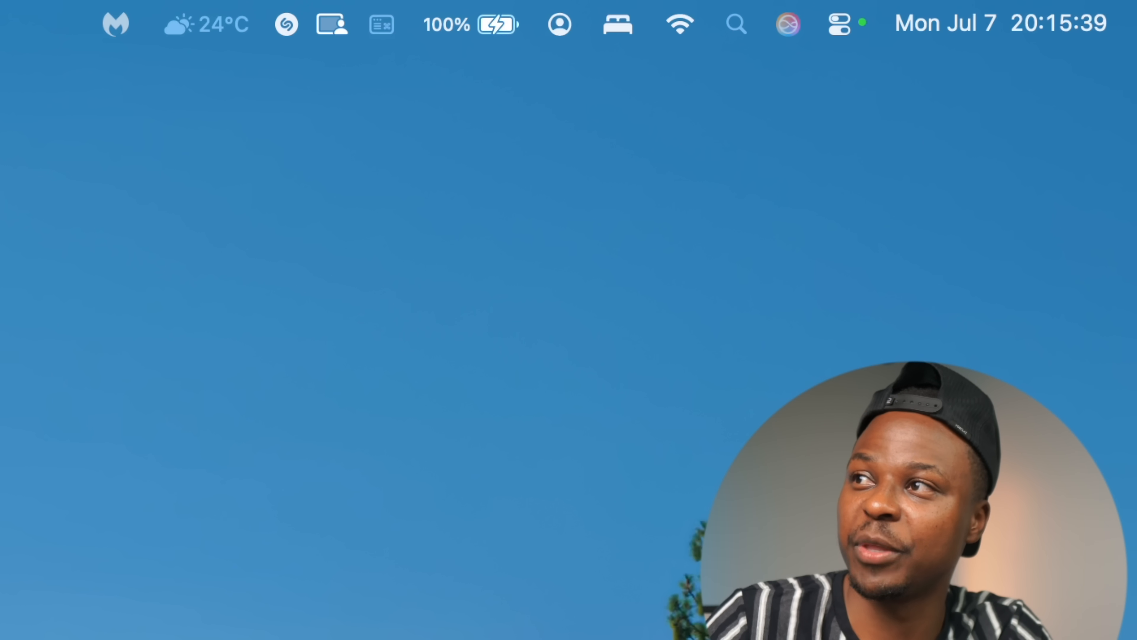
{"action": "left_click", "coordinate": [841, 23]}
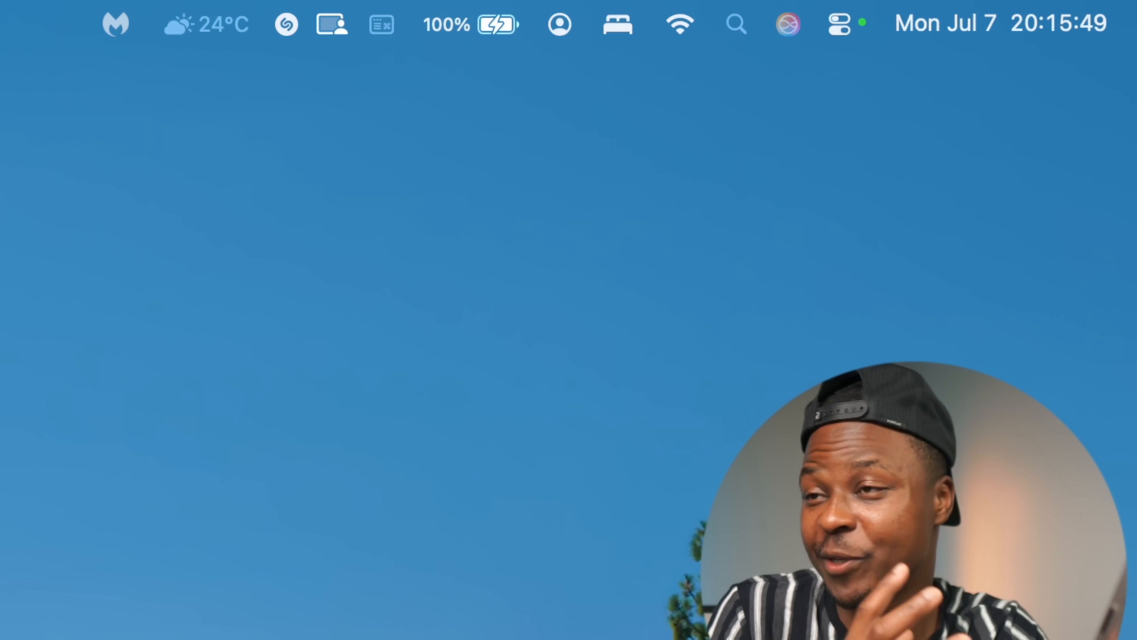
{"action": "left_click", "coordinate": [840, 23]}
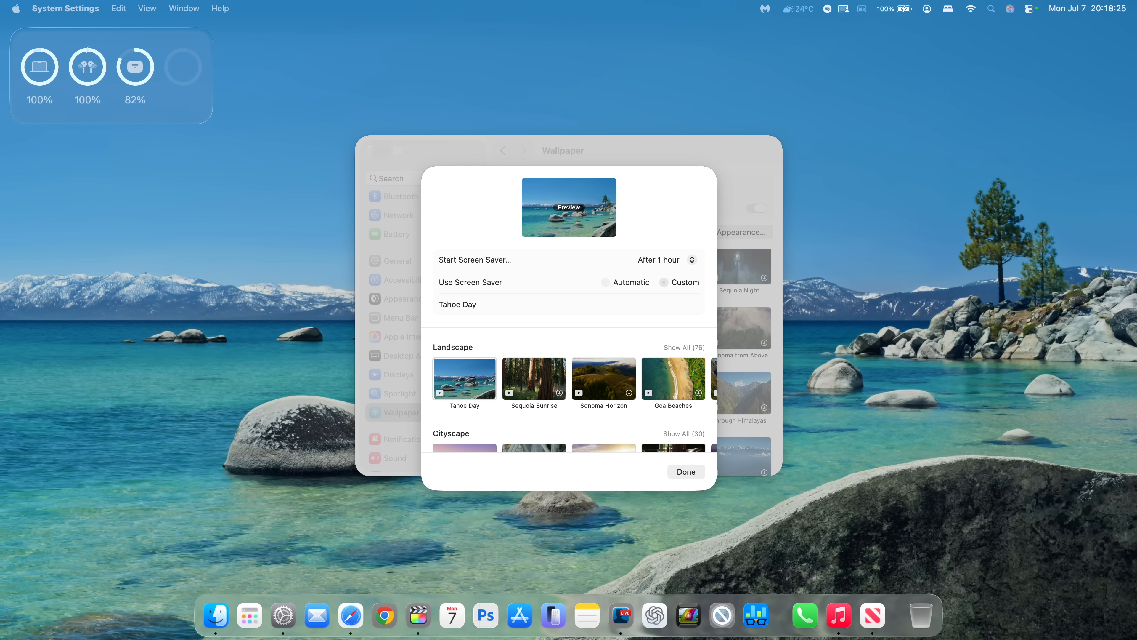
Step: Expand the full Landscape screen saver collection in Wallpaper settings
{"action": "left_click", "coordinate": [663, 282]}
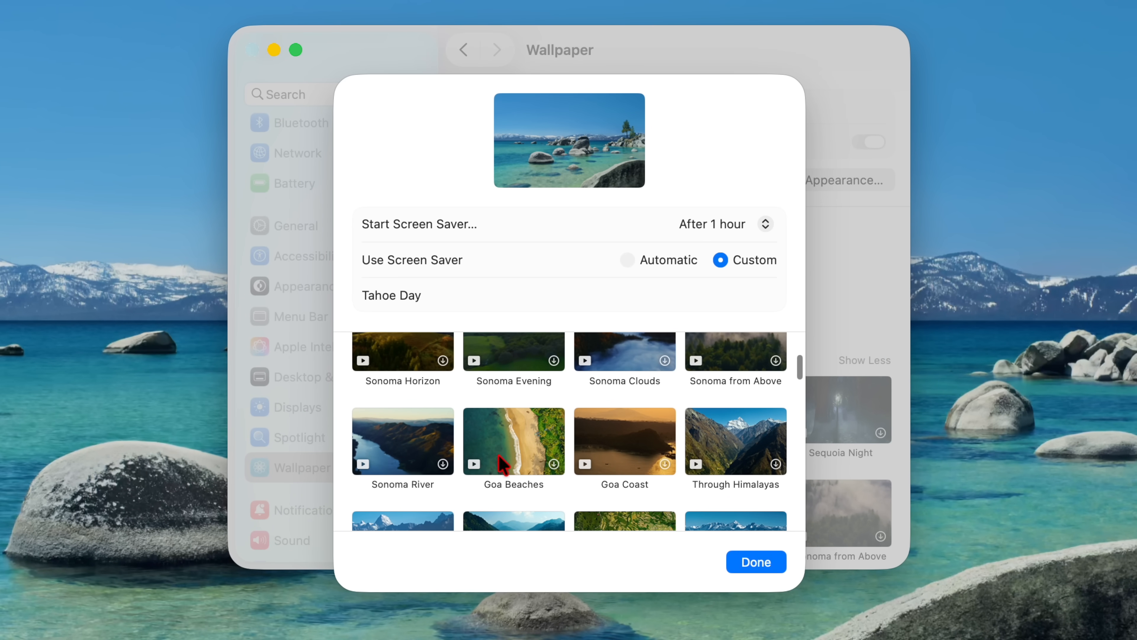
{"action": "mouse_move", "coordinate": [526, 501]}
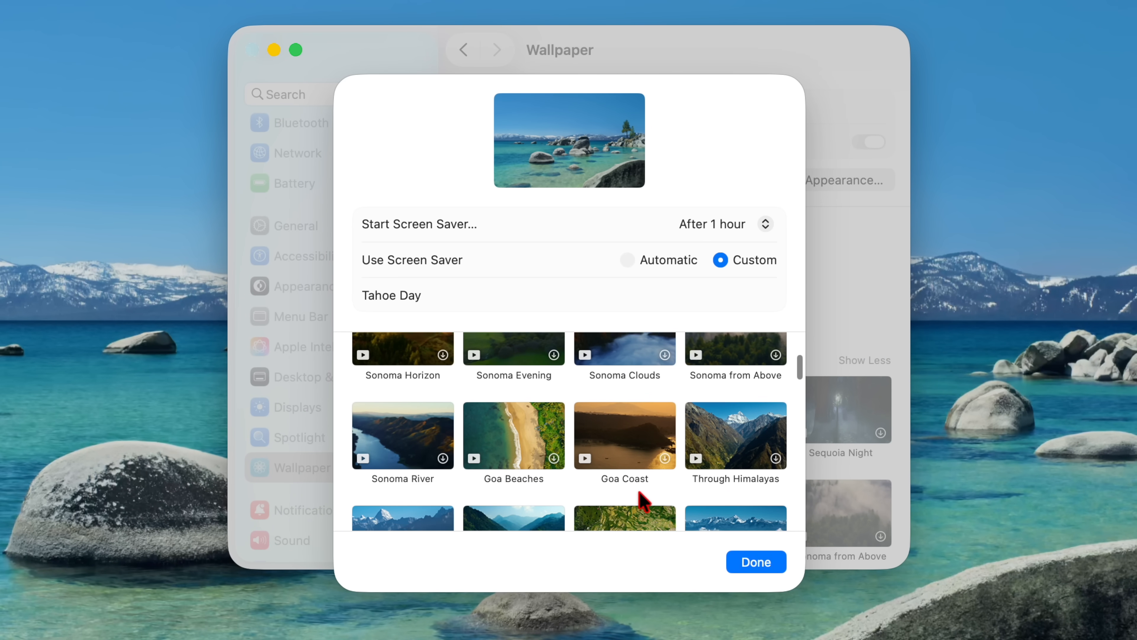
Step: Choose Himalayas Day as the screen saver, briefly try The Ganges, then return to Himalayas Day
{"action": "scroll", "scroll_direction": "down", "scroll_amount": 3}
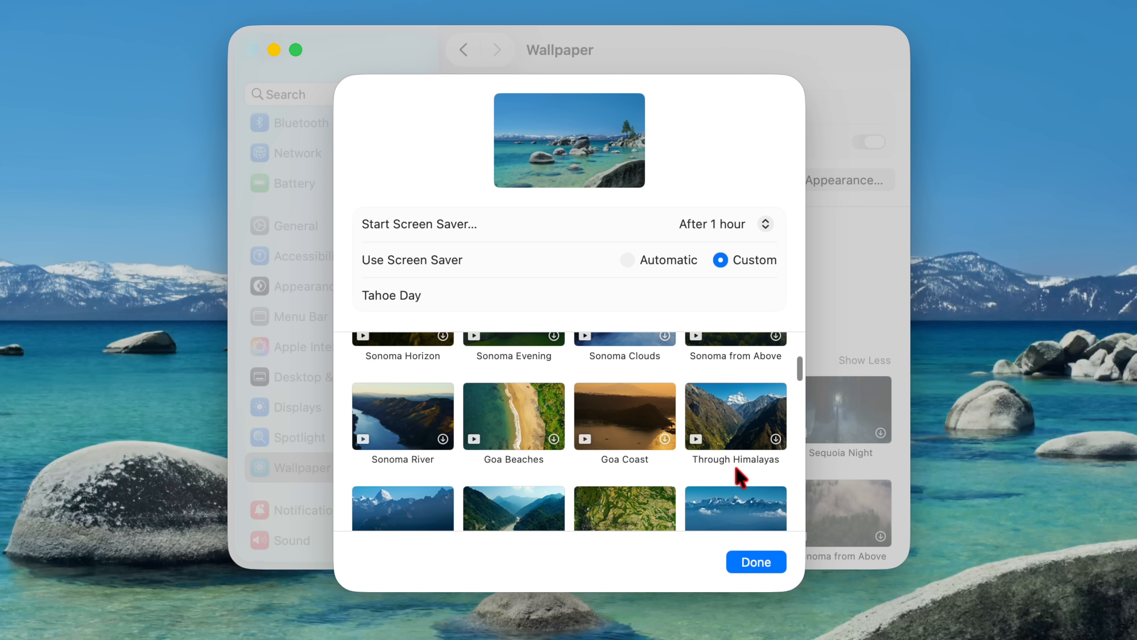
{"action": "scroll", "scroll_direction": "down", "scroll_amount": 3}
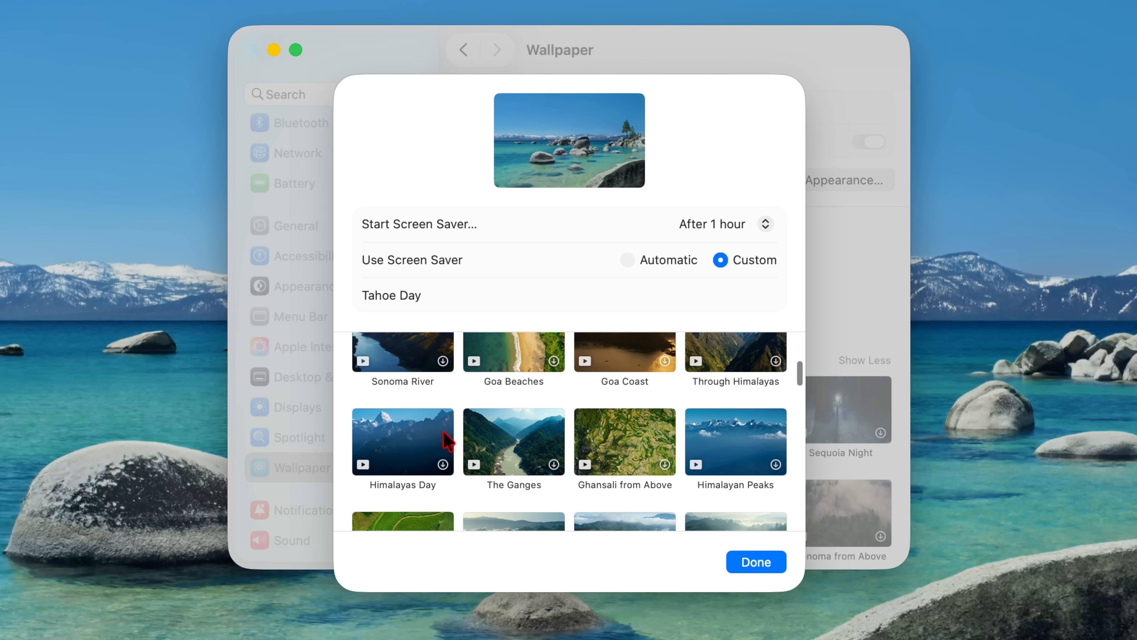
{"action": "left_click", "coordinate": [402, 443]}
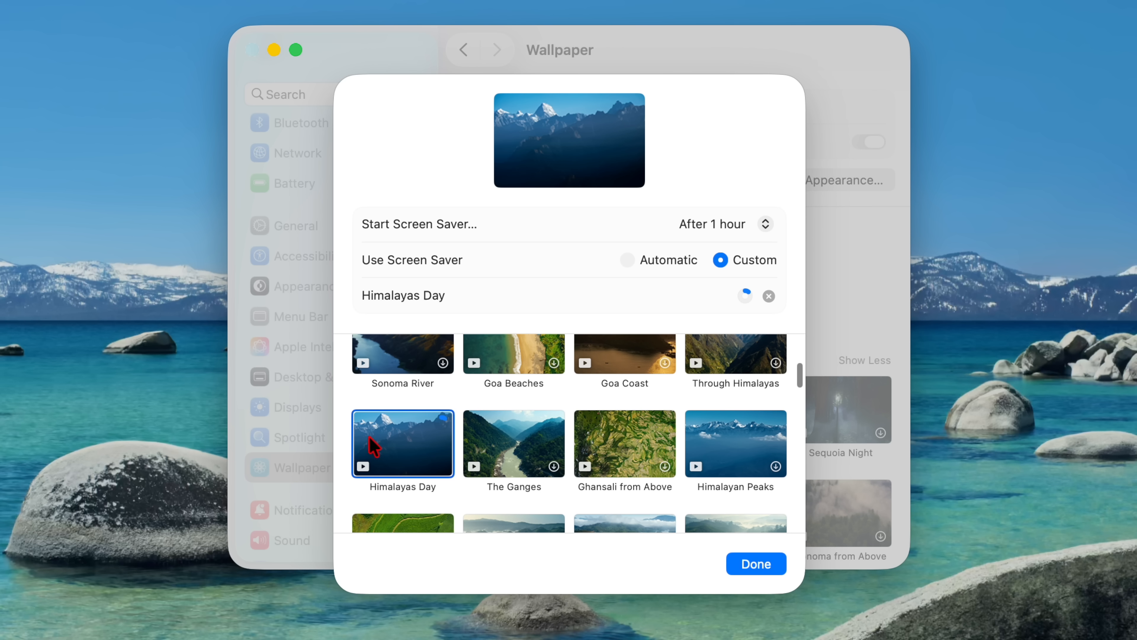
{"action": "left_click", "coordinate": [514, 443]}
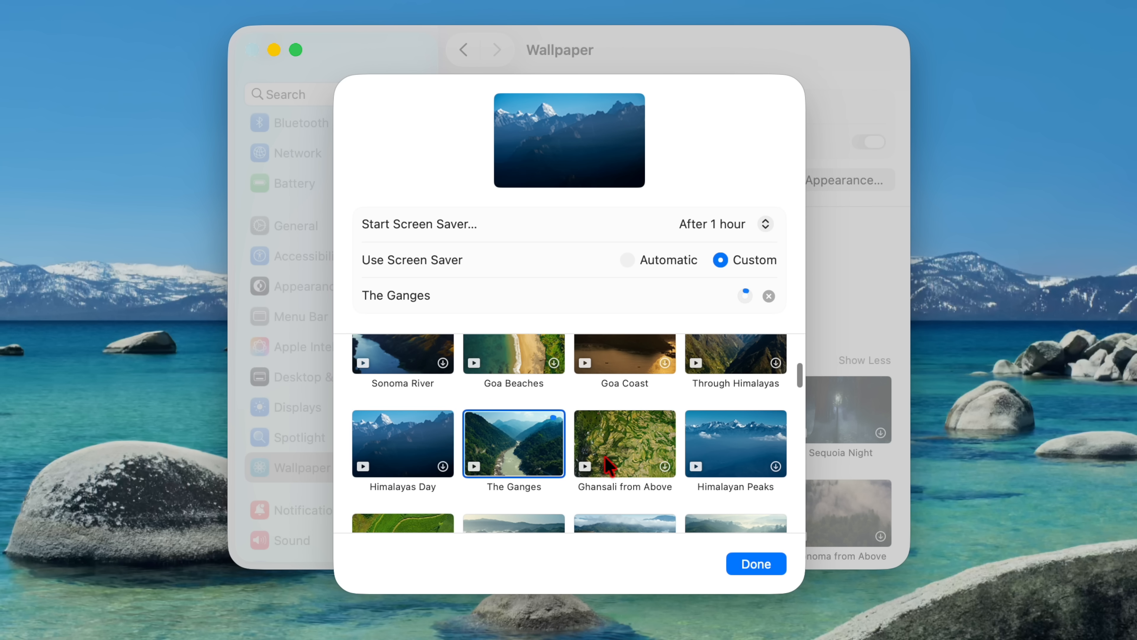
{"action": "scroll", "scroll_direction": "down", "scroll_amount": 3}
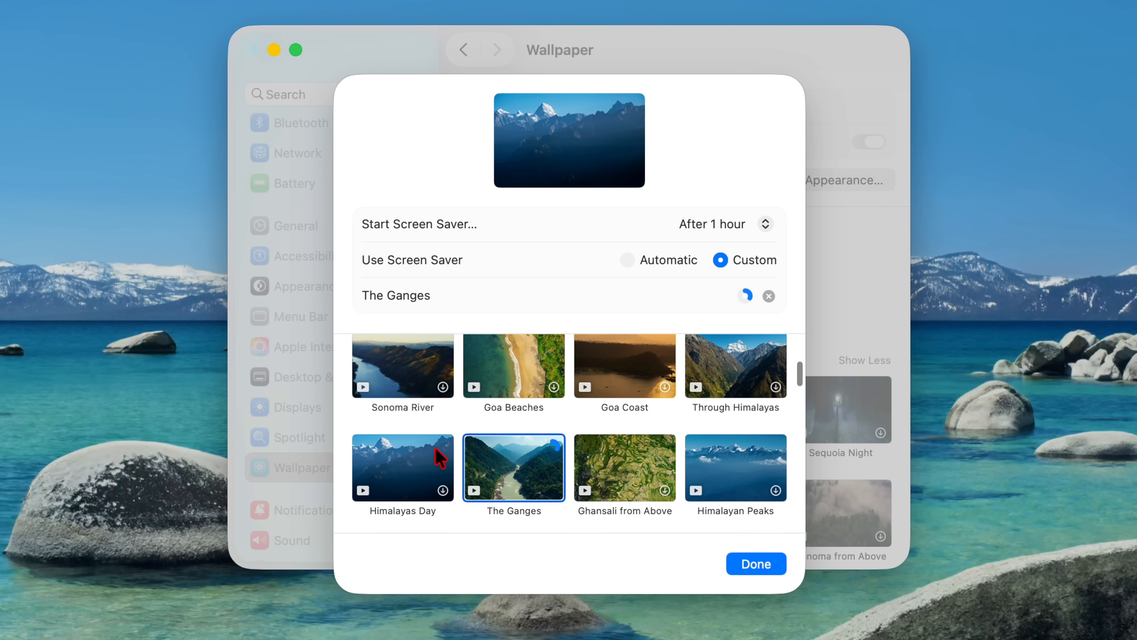
{"action": "left_click", "coordinate": [403, 467]}
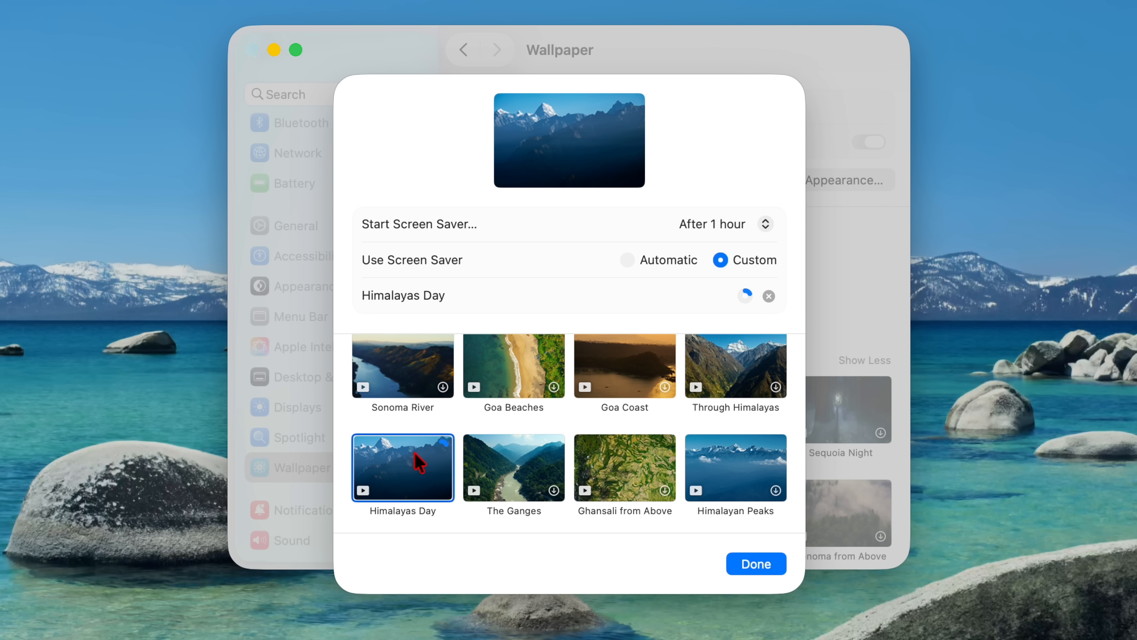
{"action": "mouse_move", "coordinate": [526, 446]}
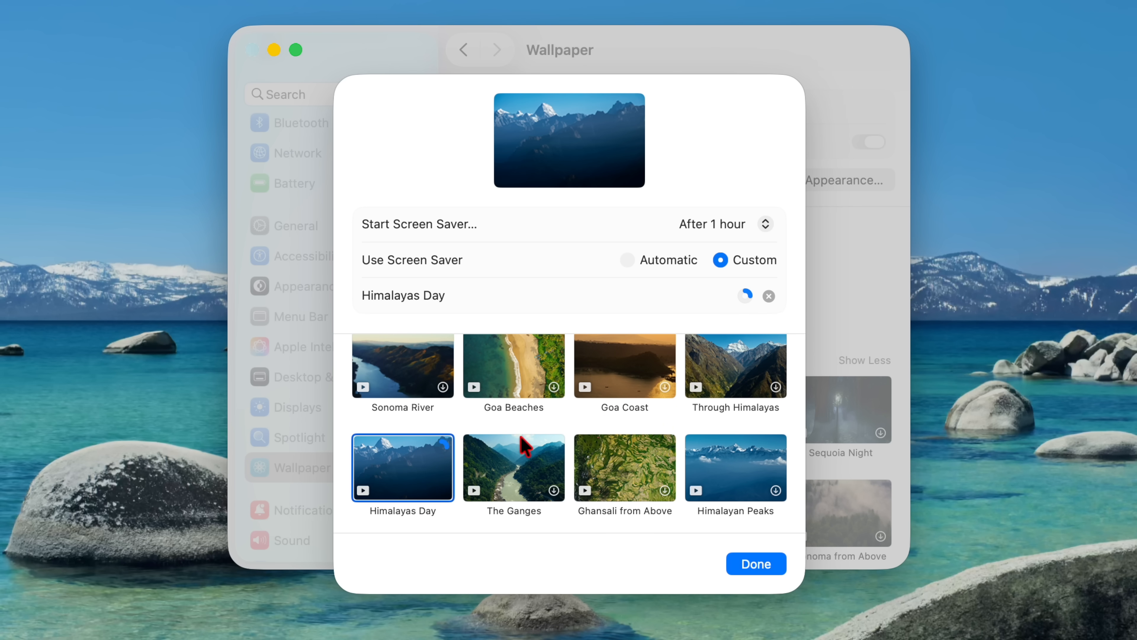
{"action": "mouse_move", "coordinate": [568, 446]}
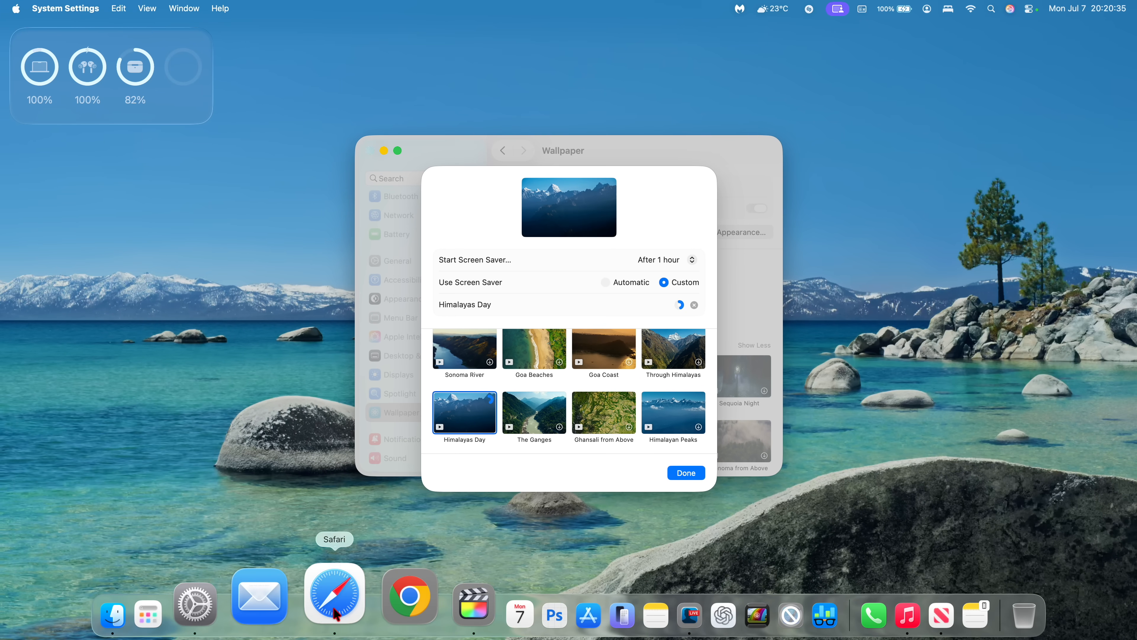
Step: Bring Safari forward on the Apple Developer Software Downloads page
{"action": "left_click", "coordinate": [334, 595]}
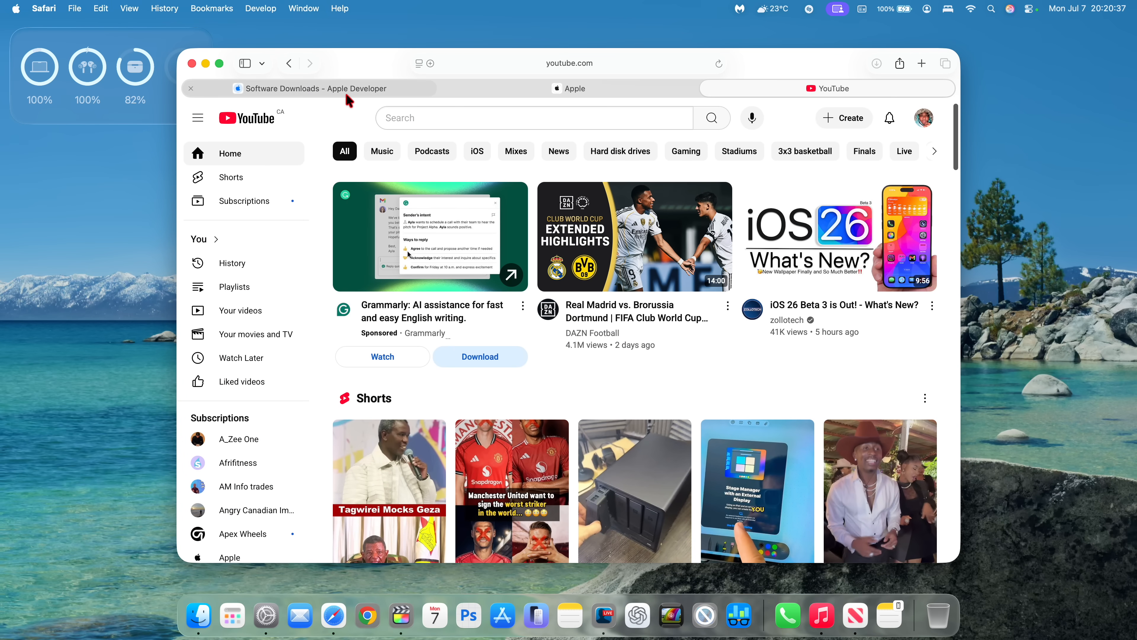
{"action": "left_click", "coordinate": [312, 88]}
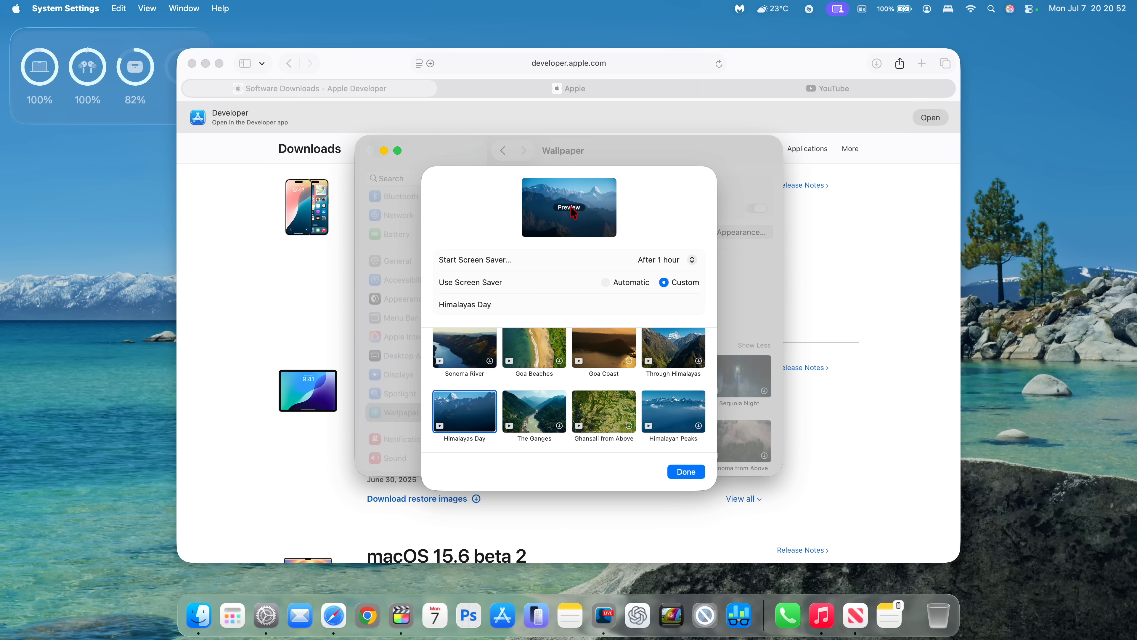
Step: Preview Himalayas Day, then set the screen saver back to Tahoe Day and confirm with Done
{"action": "left_click", "coordinate": [569, 206]}
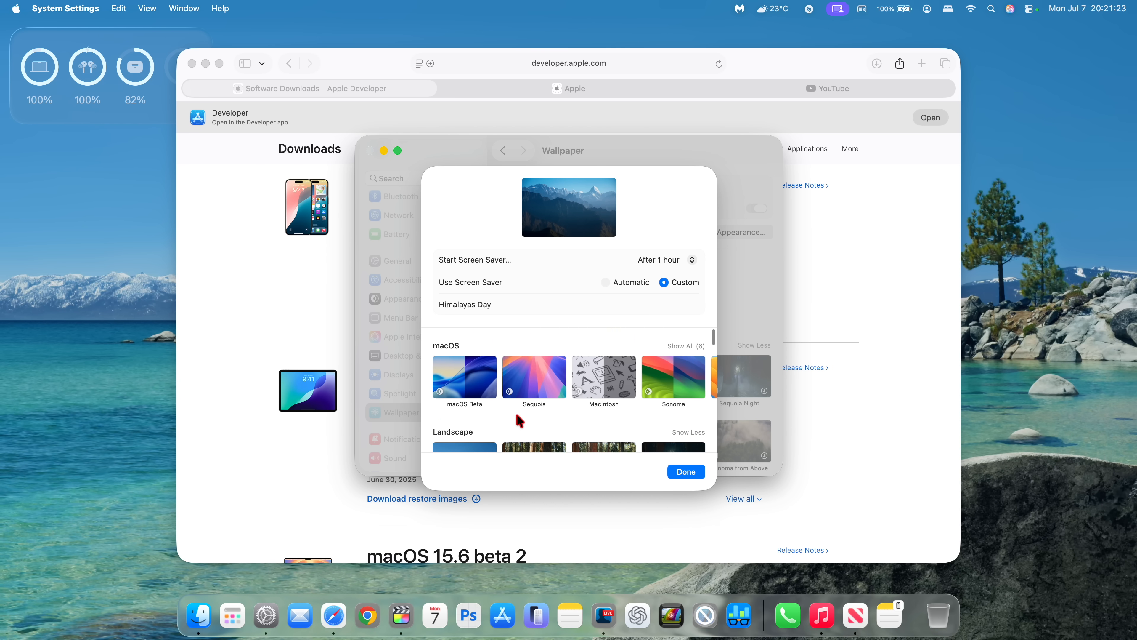
{"action": "scroll", "scroll_direction": "down", "scroll_amount": 3}
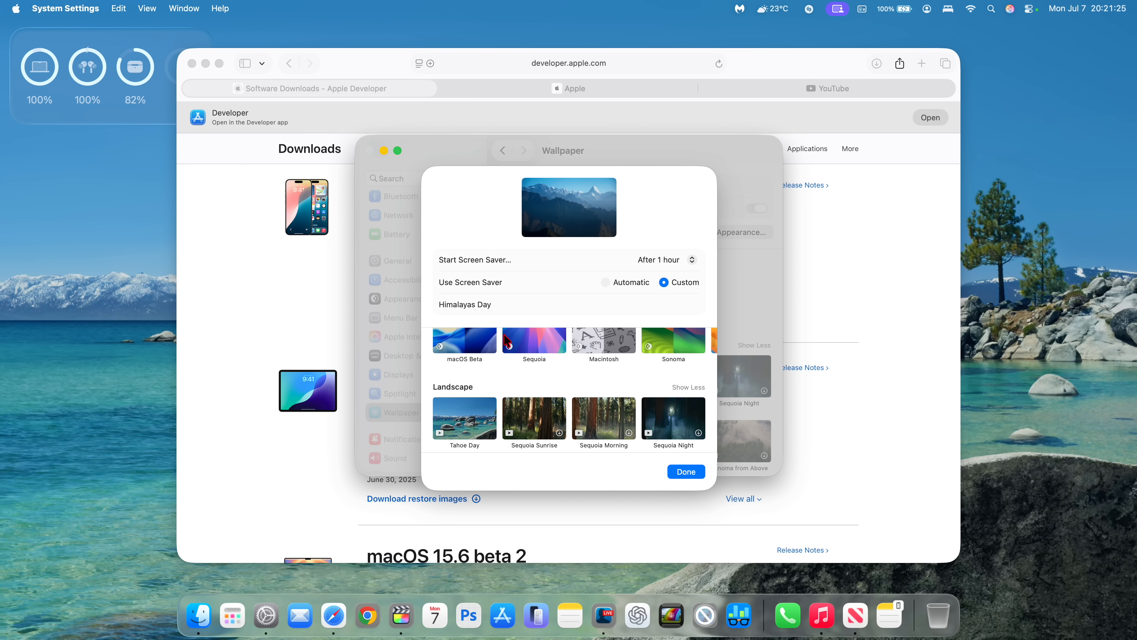
{"action": "left_click", "coordinate": [465, 422]}
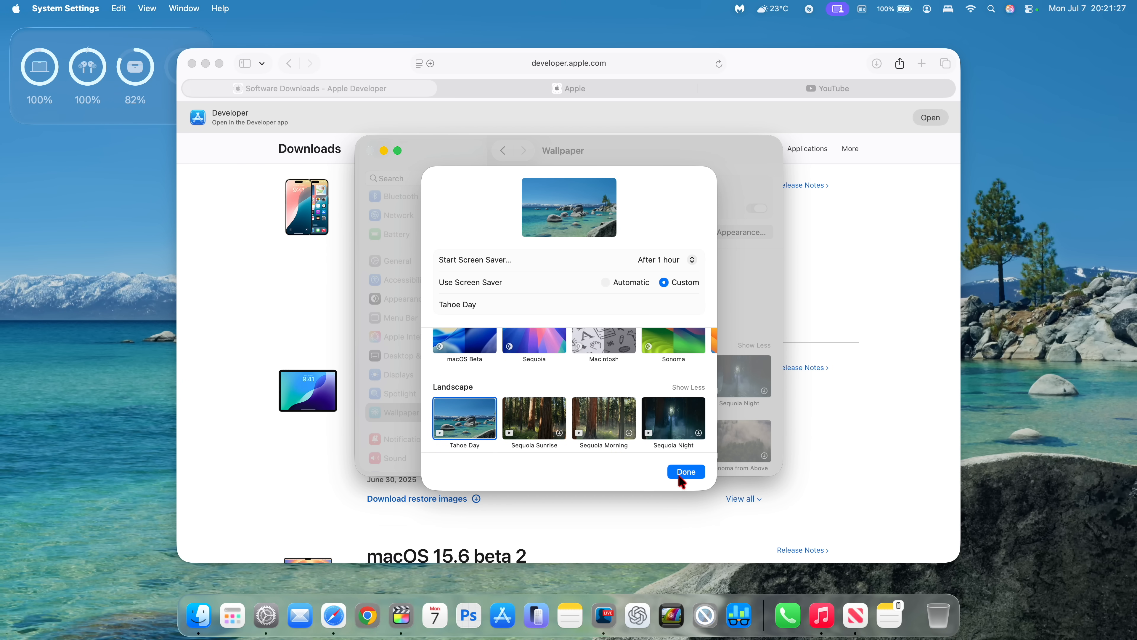
{"action": "left_click", "coordinate": [686, 472]}
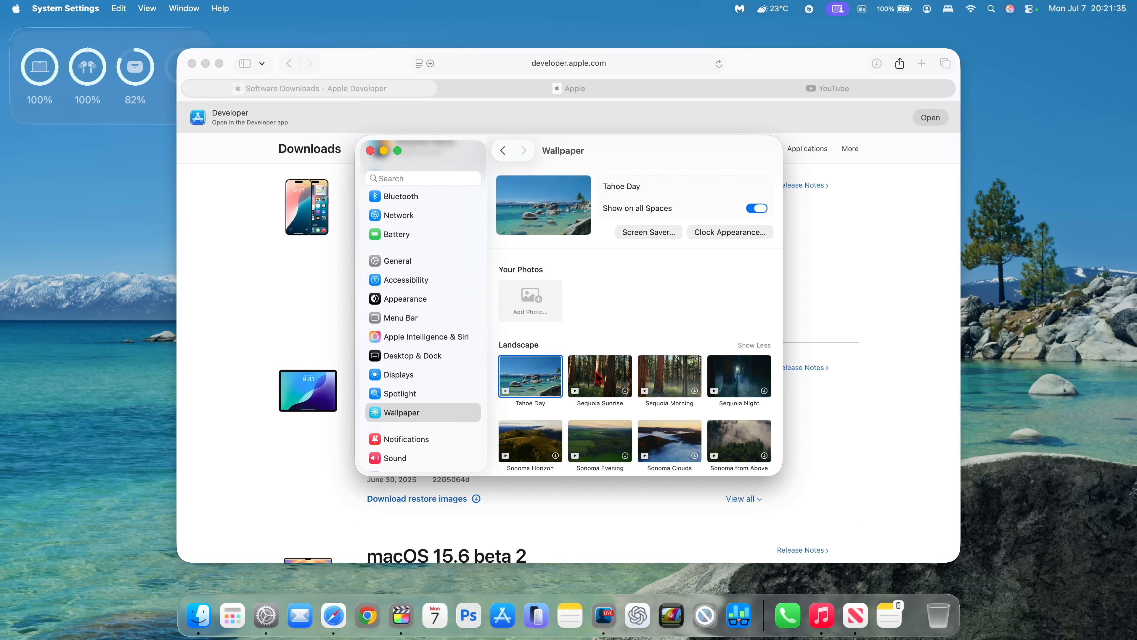
{"action": "scroll", "scroll_direction": "down", "scroll_amount": 3}
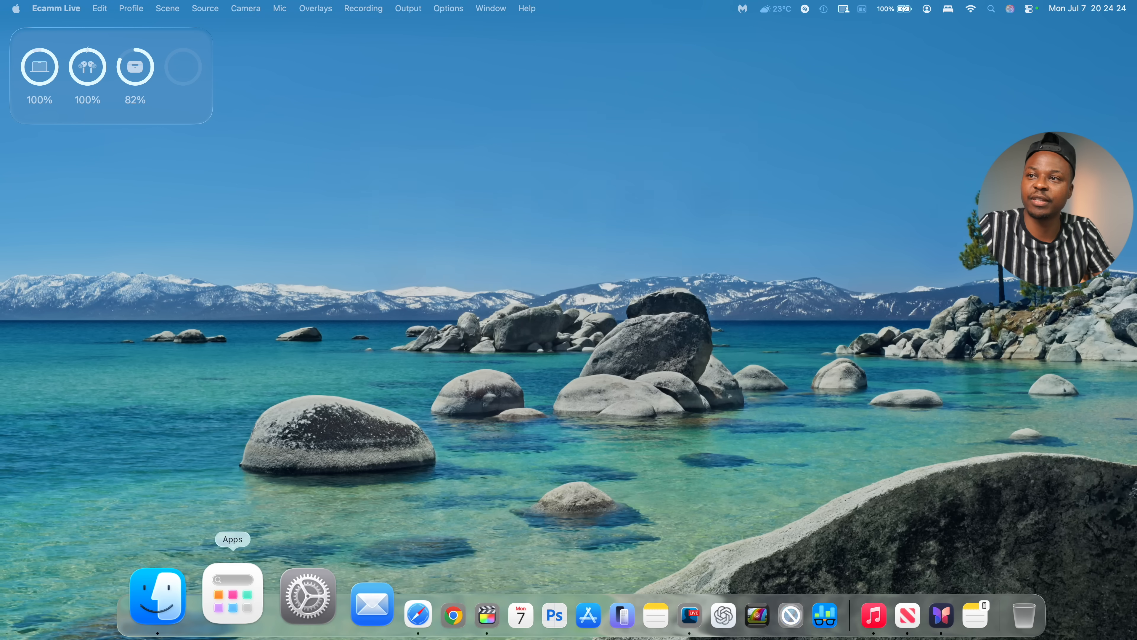
Step: Open the Apps launcher from the Dock to list the installed applications
{"action": "left_click", "coordinate": [232, 595]}
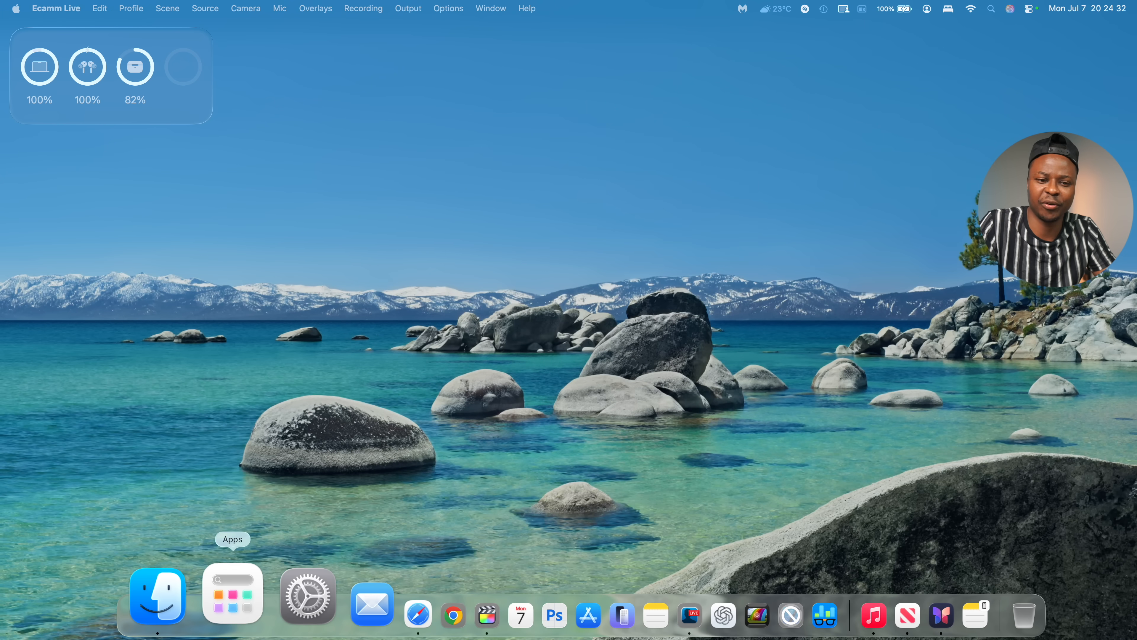
{"action": "left_click", "coordinate": [232, 594]}
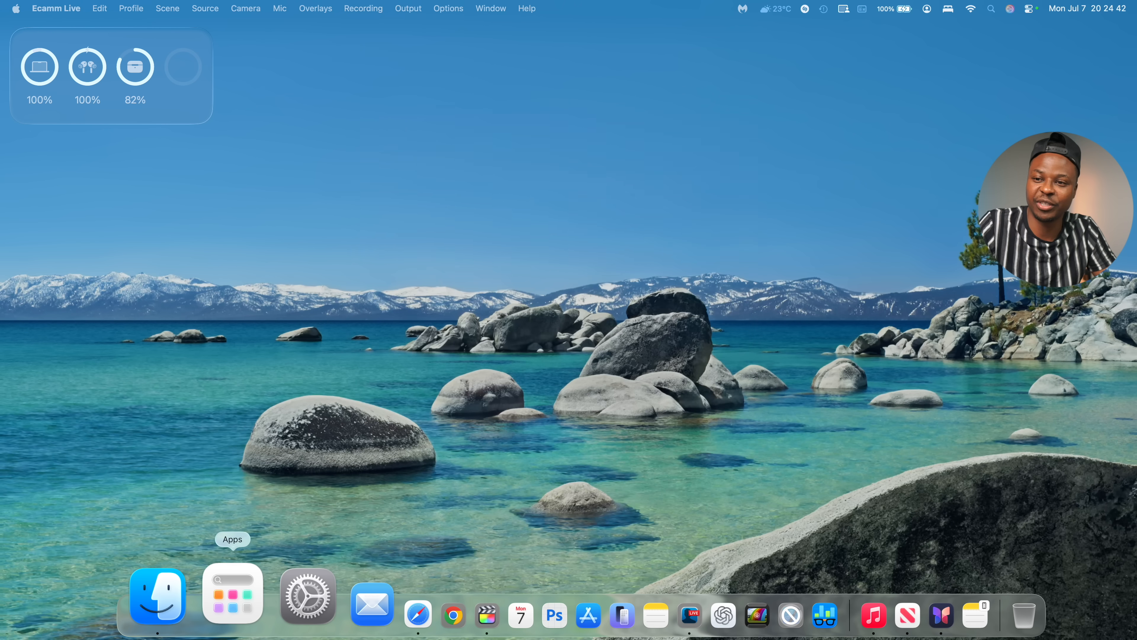
{"action": "left_click", "coordinate": [232, 593]}
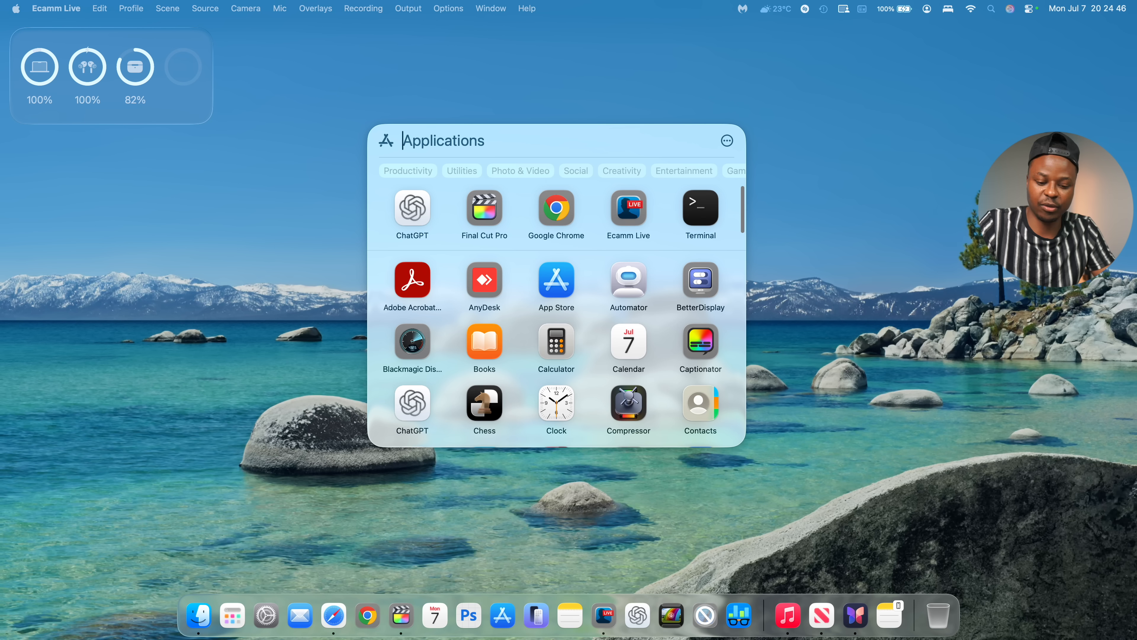
Step: Launch Journal from Apps, continue past the welcome screen and choose Not Now for iCloud sync
{"action": "type", "text": "j"}
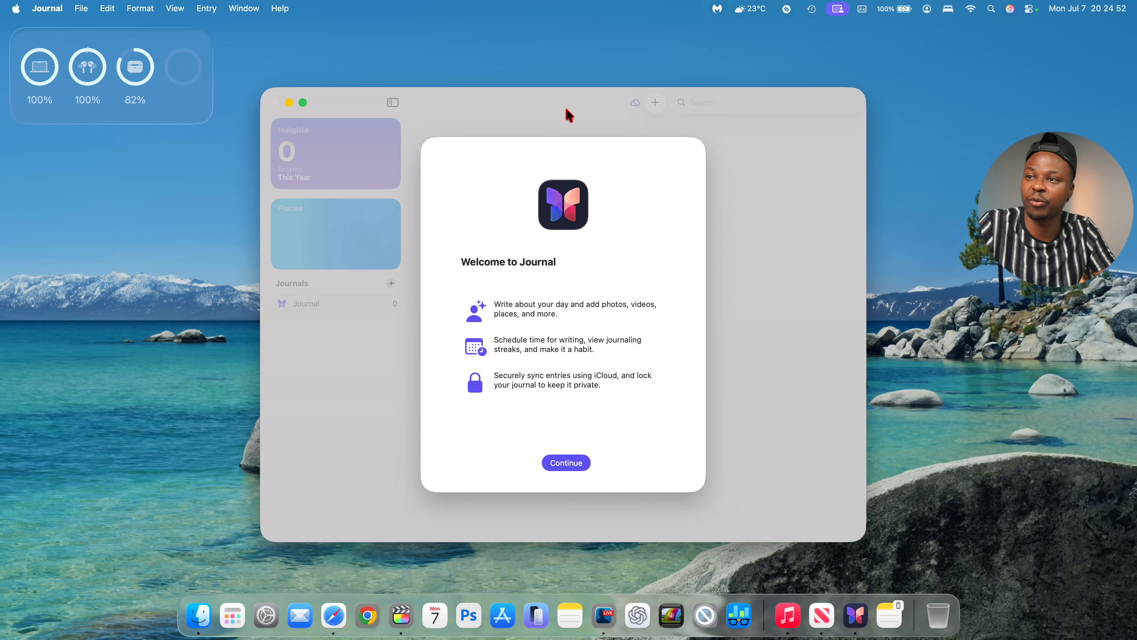
{"action": "mouse_move", "coordinate": [540, 324]}
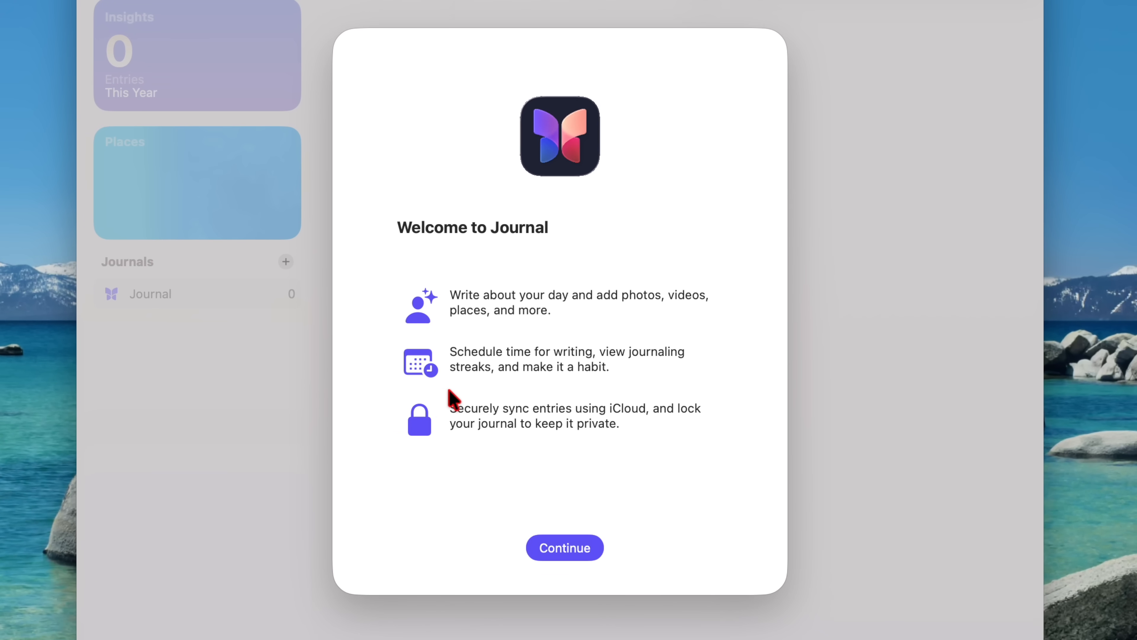
{"action": "mouse_move", "coordinate": [566, 514]}
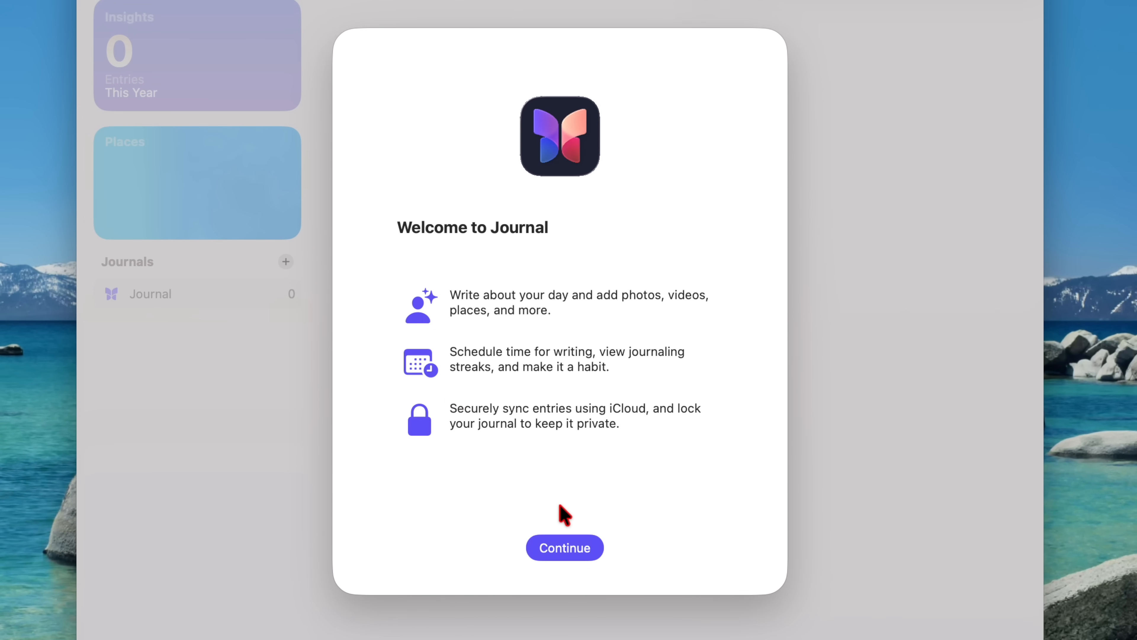
{"action": "left_click", "coordinate": [564, 547]}
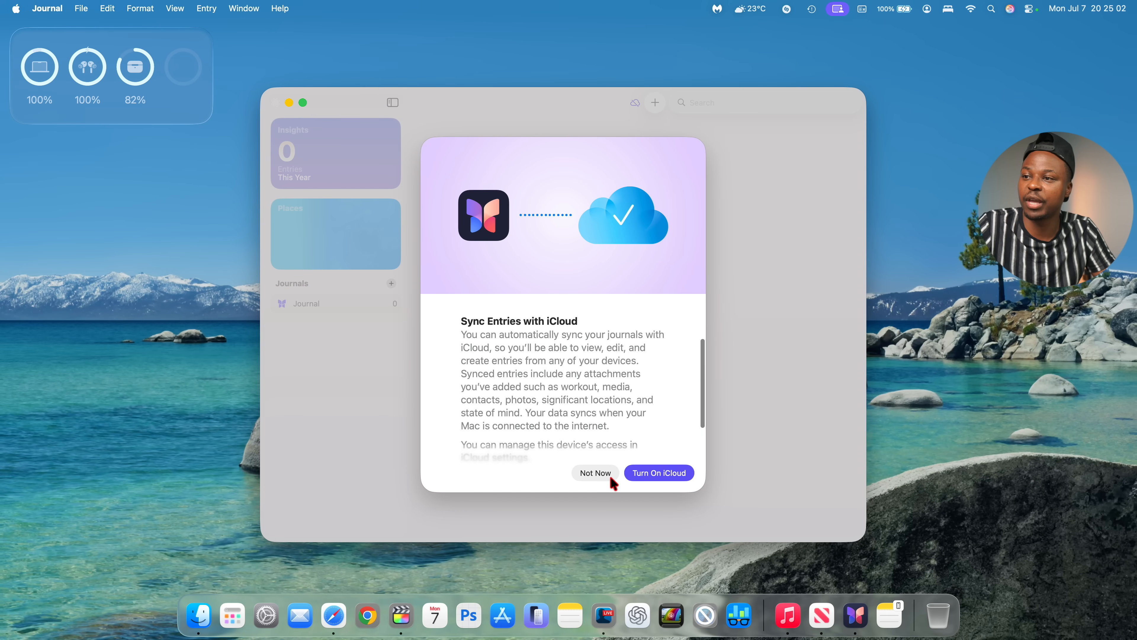
{"action": "left_click", "coordinate": [594, 472]}
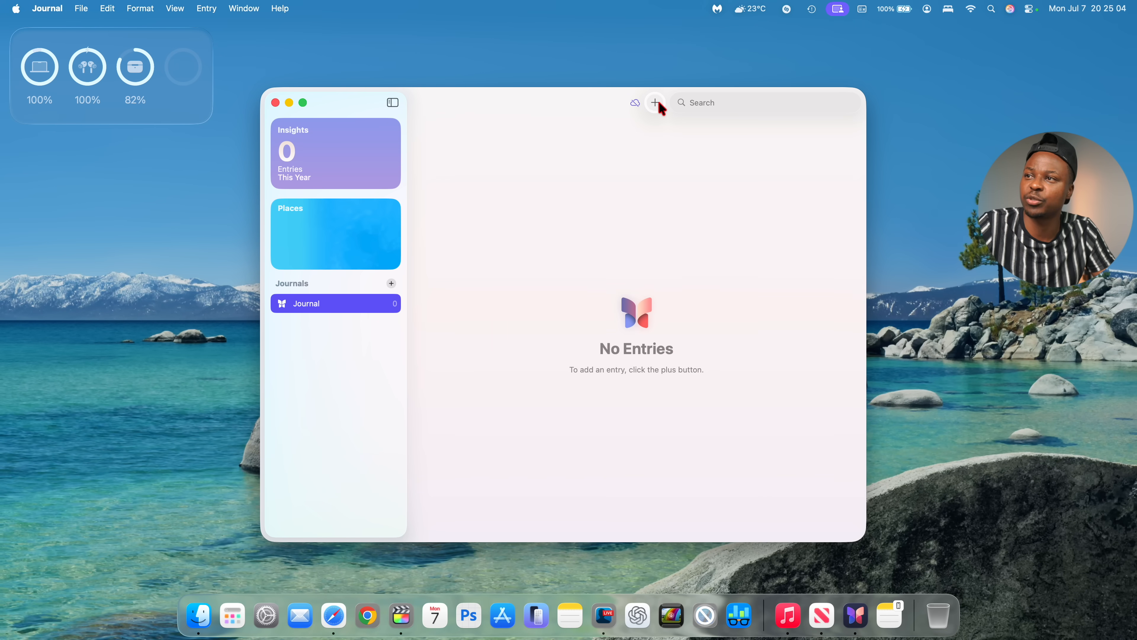
{"action": "mouse_move", "coordinate": [655, 103]}
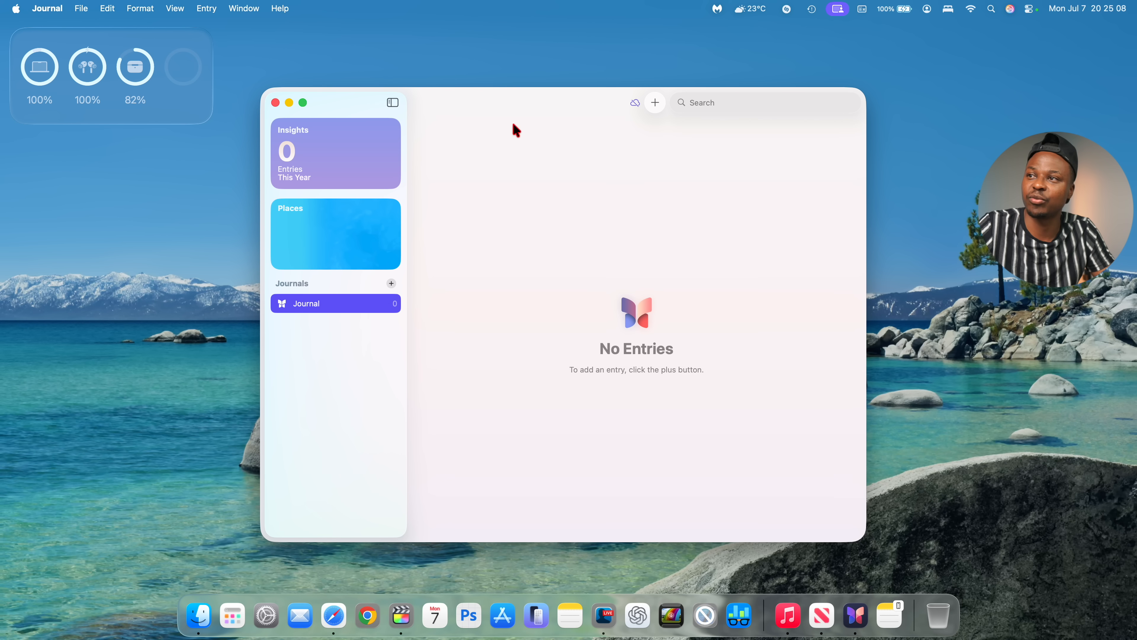
{"action": "mouse_move", "coordinate": [356, 126]}
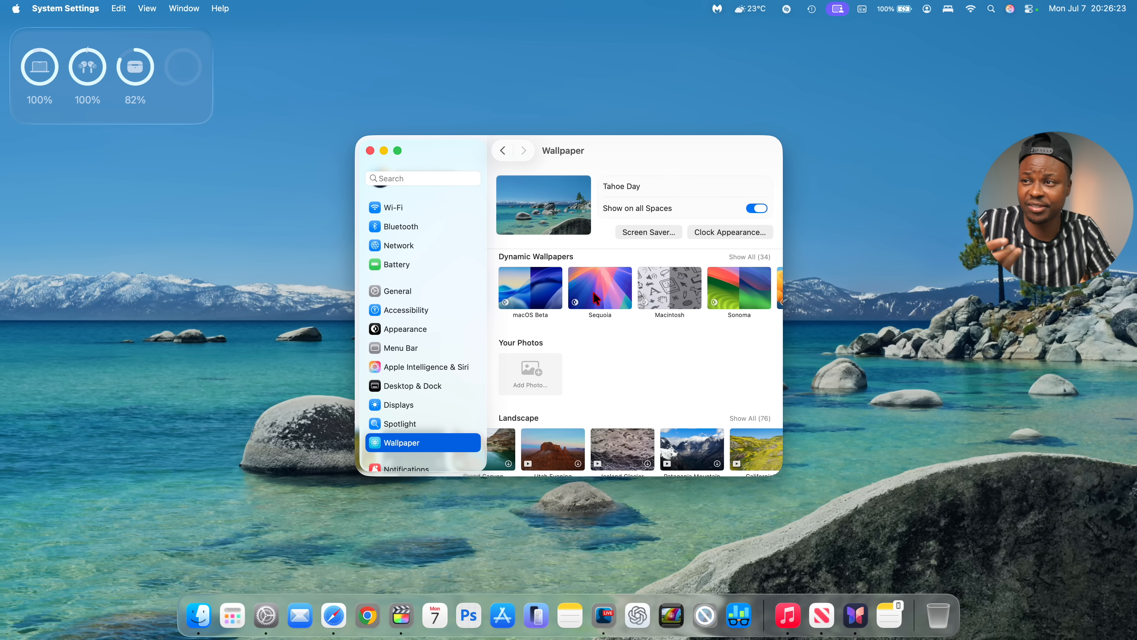
Step: Scroll sideways through the Dynamic and Landscape wallpaper collections in Wallpaper settings
{"action": "scroll", "scroll_direction": "right", "scroll_amount": 3}
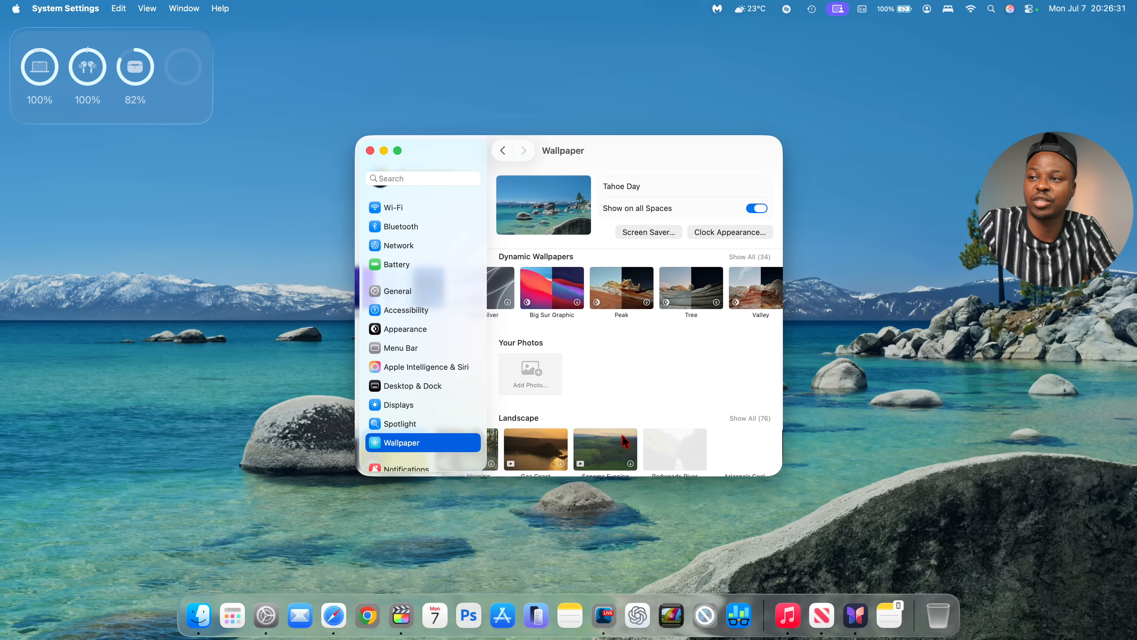
{"action": "scroll", "scroll_direction": "right", "scroll_amount": 3}
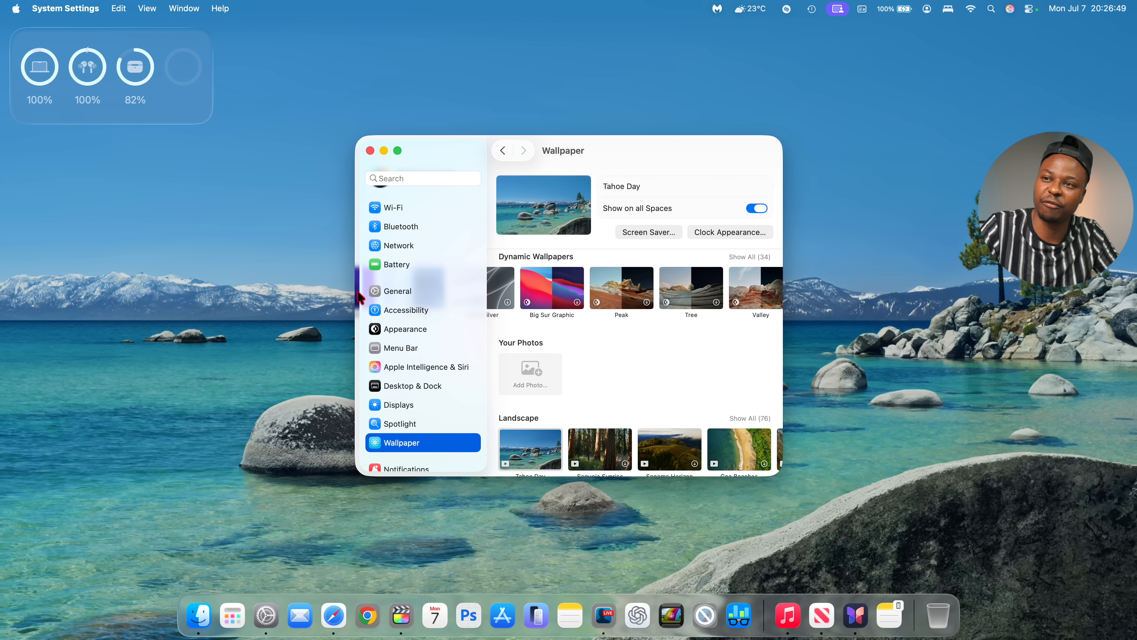
{"action": "mouse_move", "coordinate": [493, 301]}
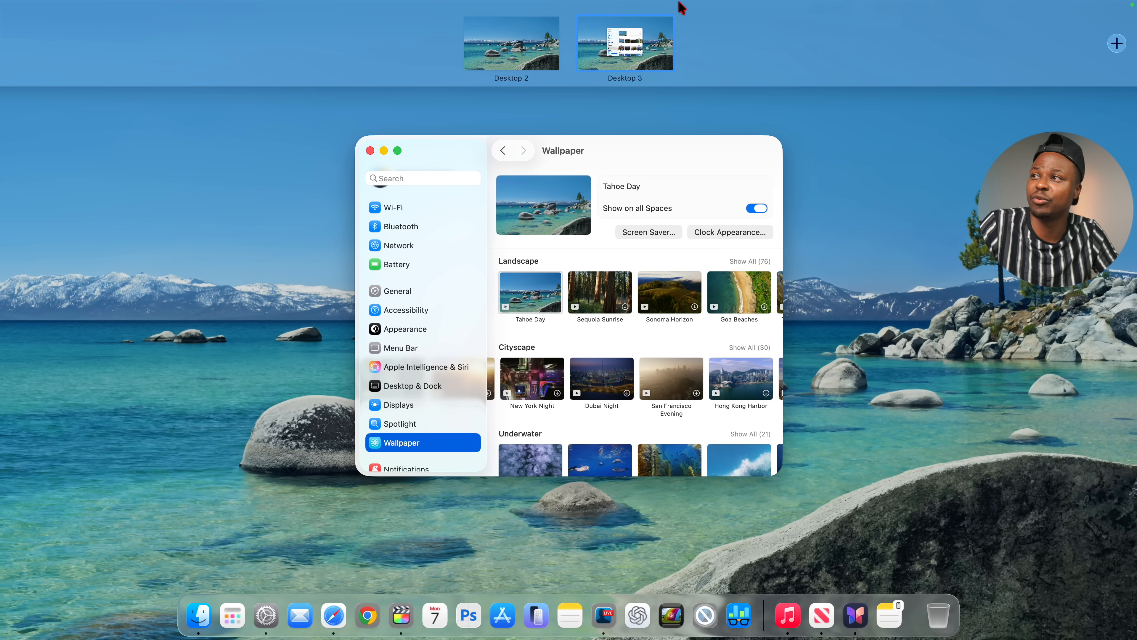
{"action": "mouse_move", "coordinate": [792, 73]}
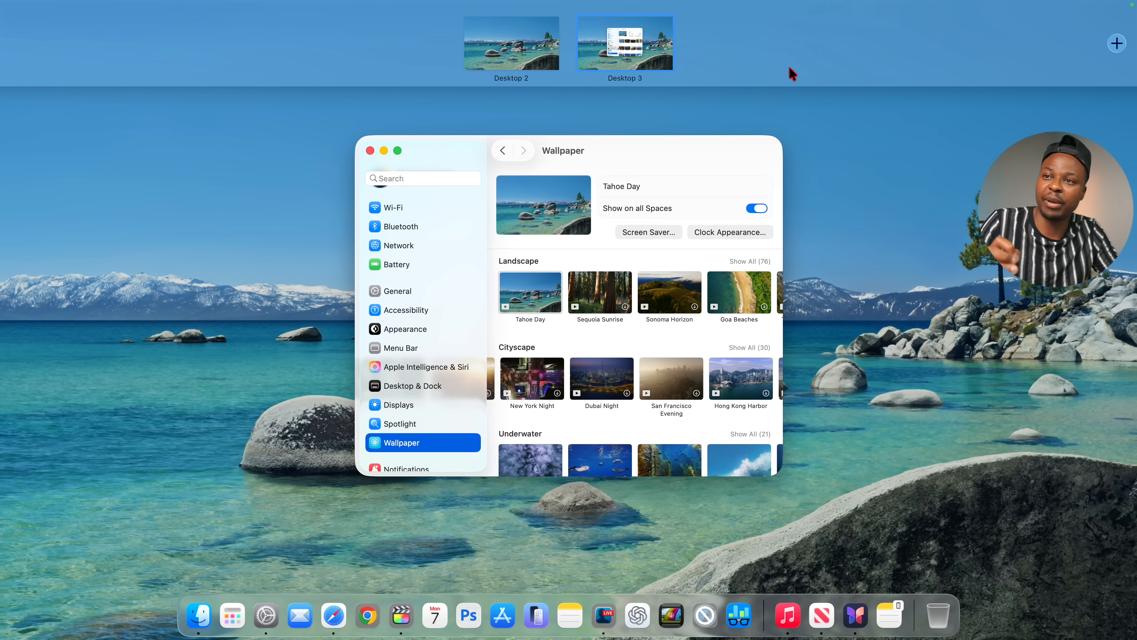